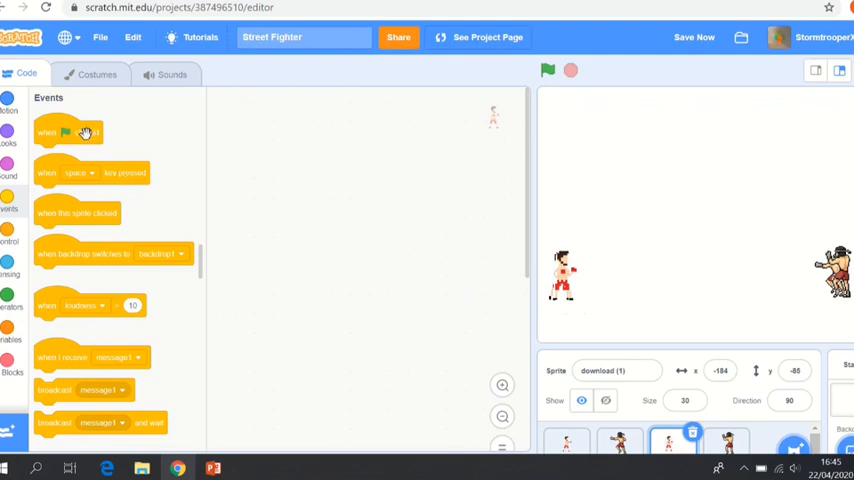
Start a green-flag script that sends the boxer to its starting x/y position
drag(84, 132, 256, 120)
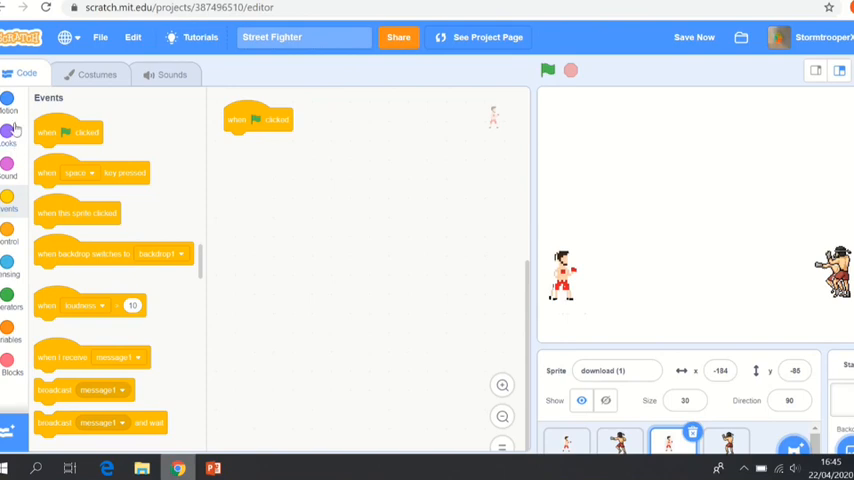
click(8, 110)
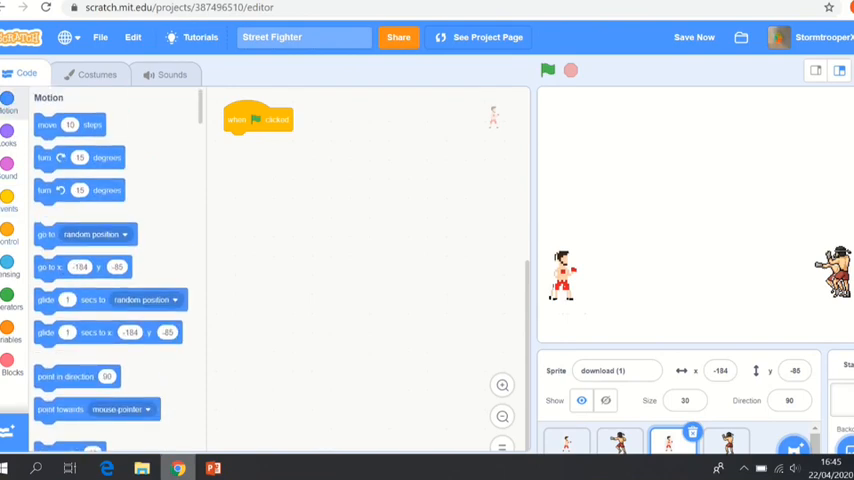
scroll(down, 3)
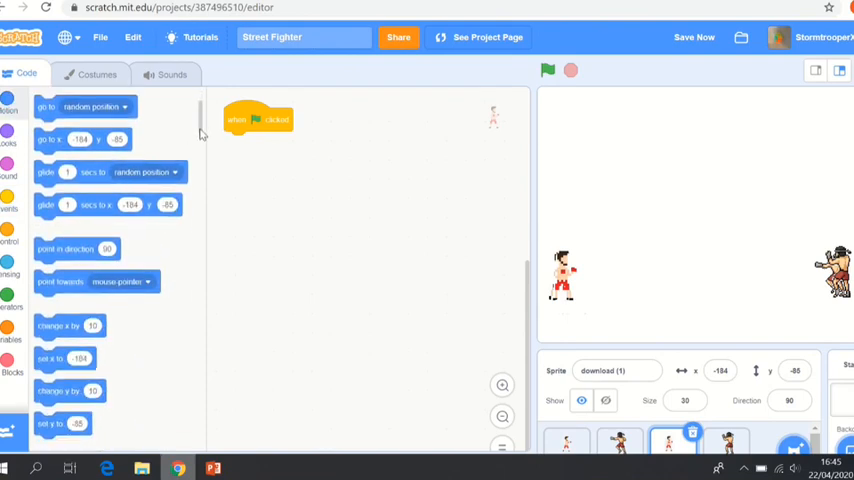
scroll(down, 3)
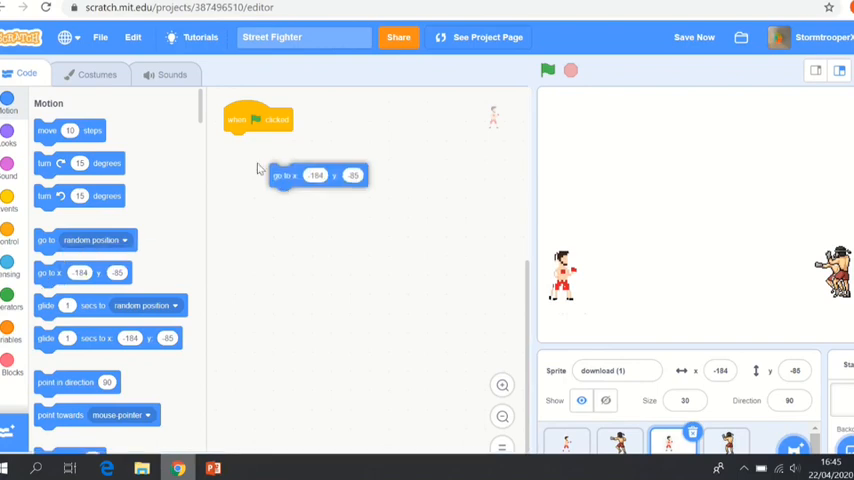
drag(284, 176, 244, 142)
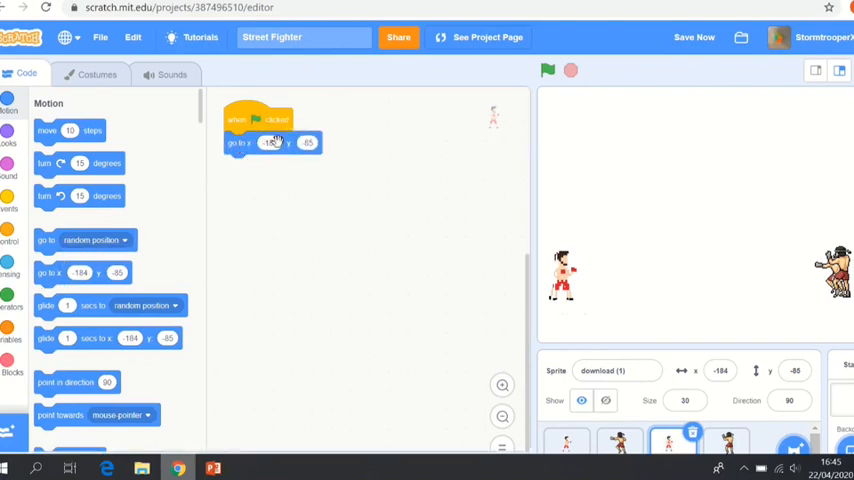
Add a Looks 'show' block so the boxer appears when the game starts
click(694, 36)
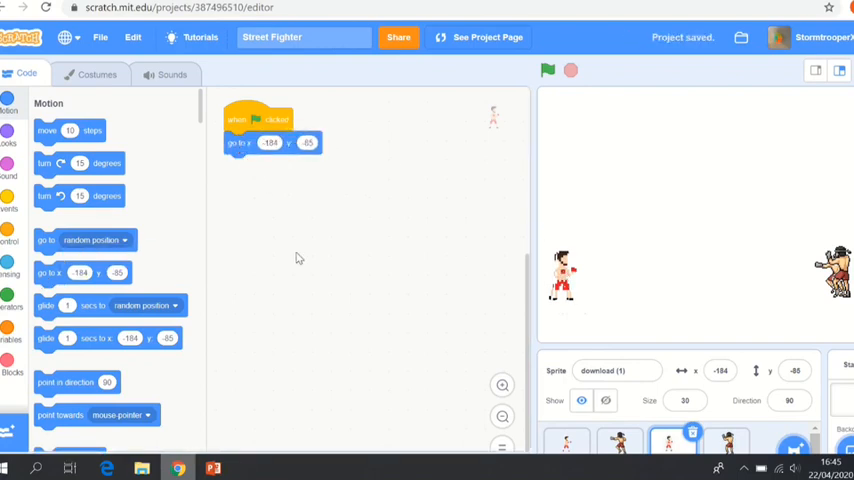
click(8, 160)
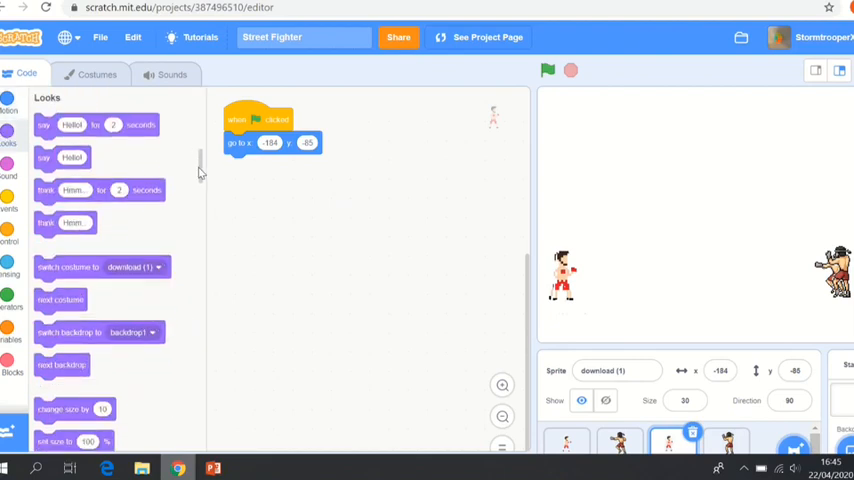
scroll(down, 3)
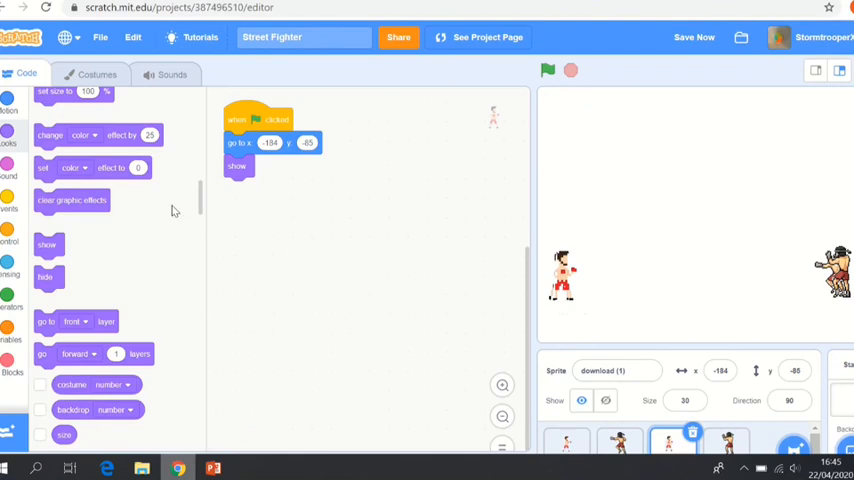
mouse_move(292, 224)
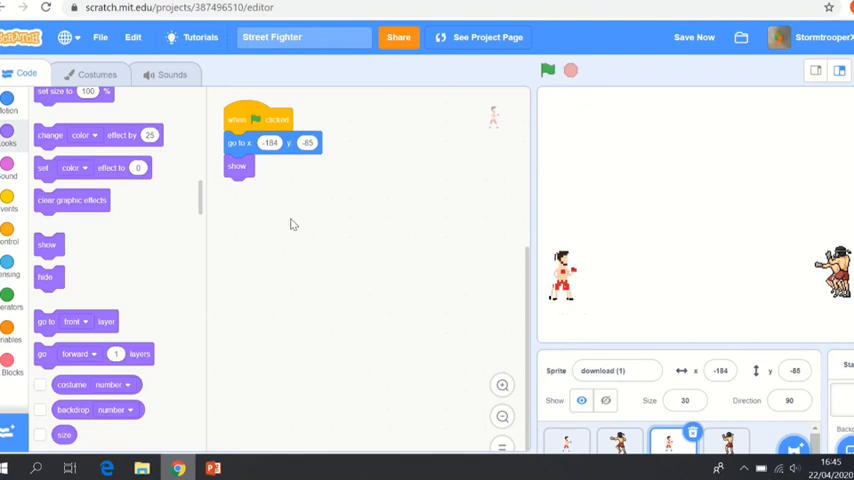
mouse_move(376, 264)
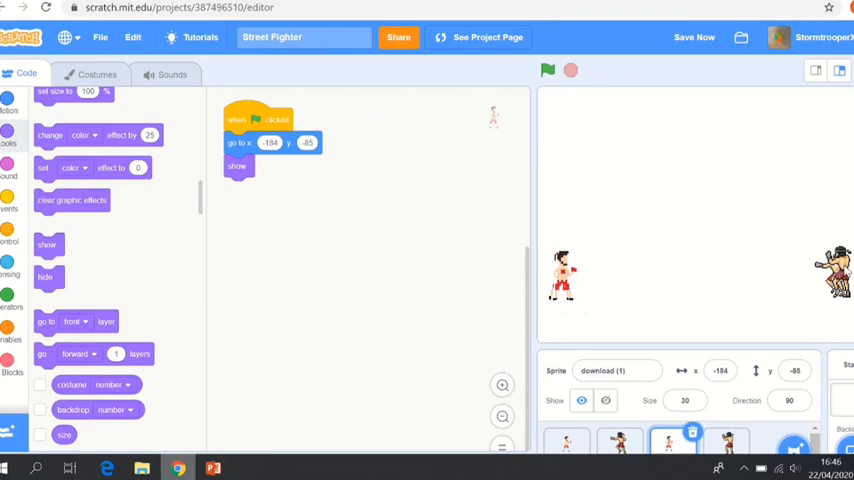
mouse_move(766, 292)
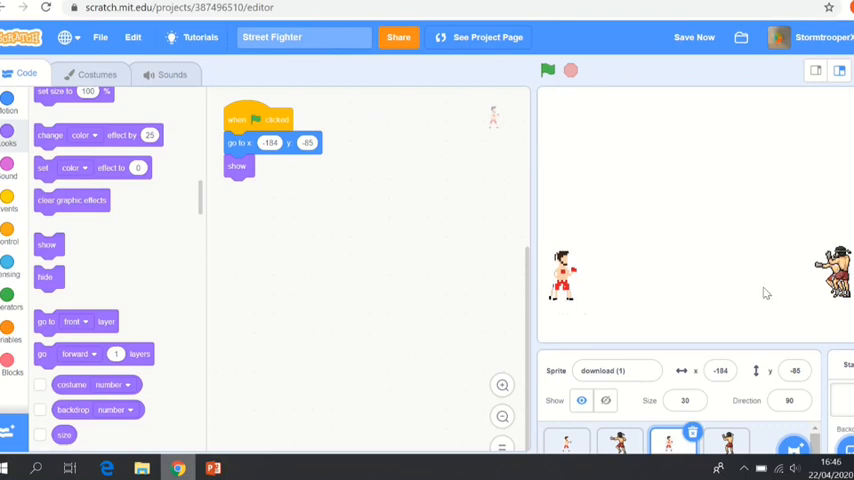
mouse_move(596, 296)
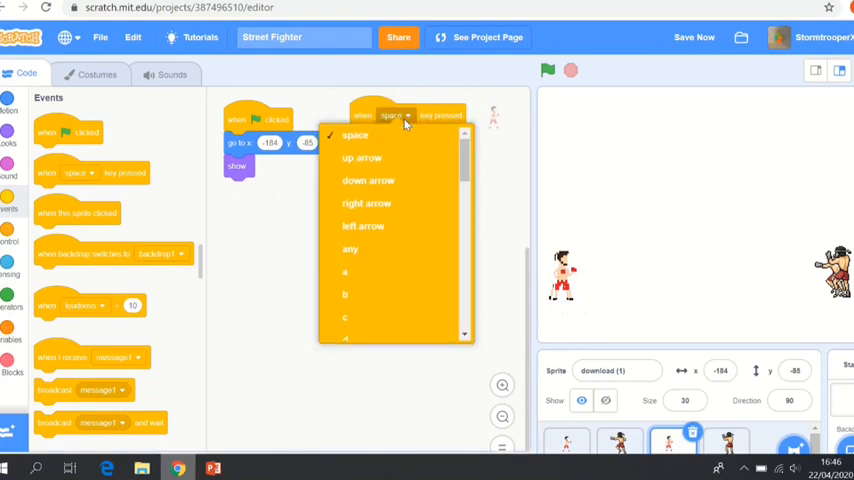
Set the first key-press script's trigger key and make it change x by 10
click(344, 272)
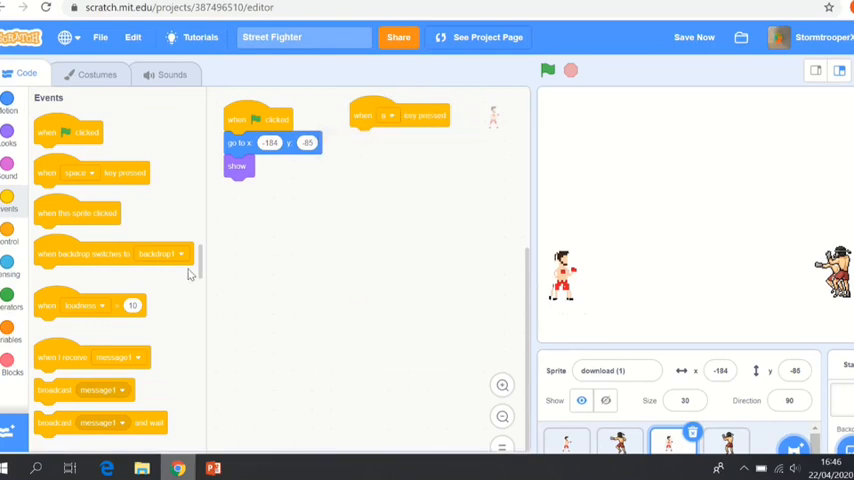
click(12, 110)
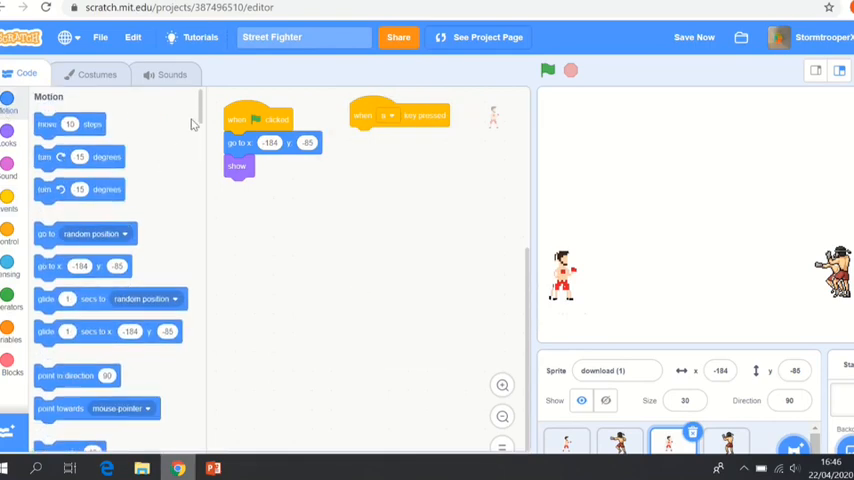
scroll(down, 3)
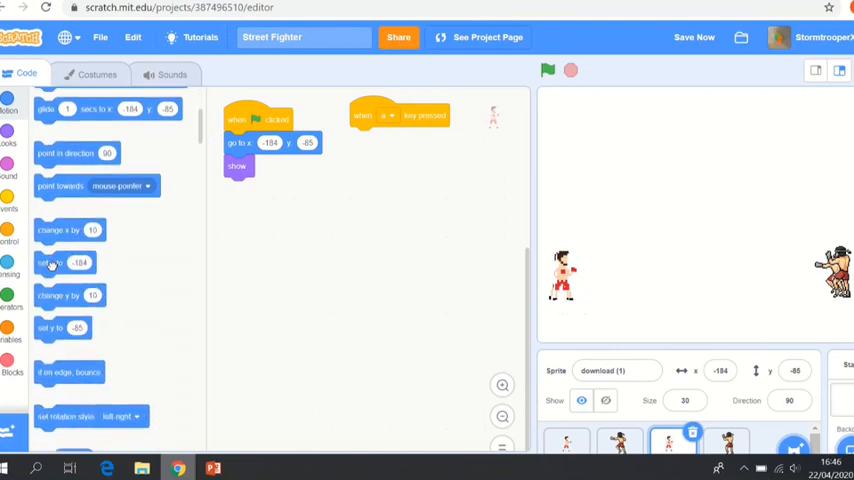
scroll(down, 3)
text(-10)
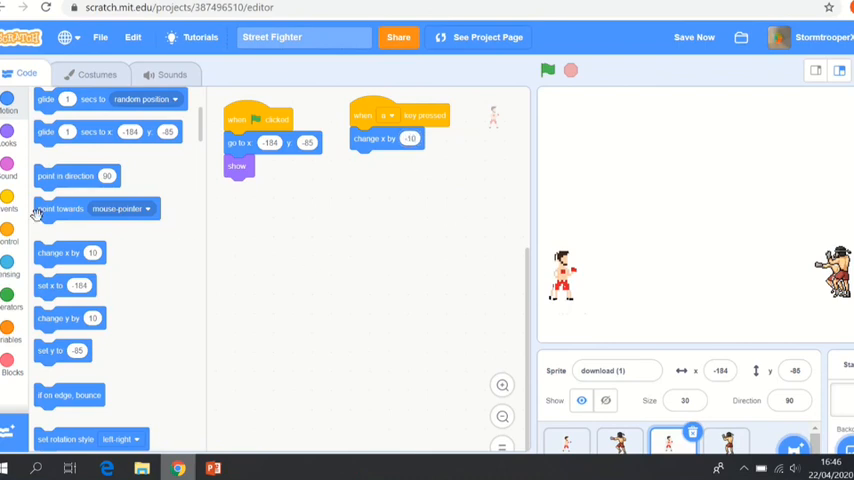
Add a second 'when key pressed' hat for moving the boxer the other way
click(8, 208)
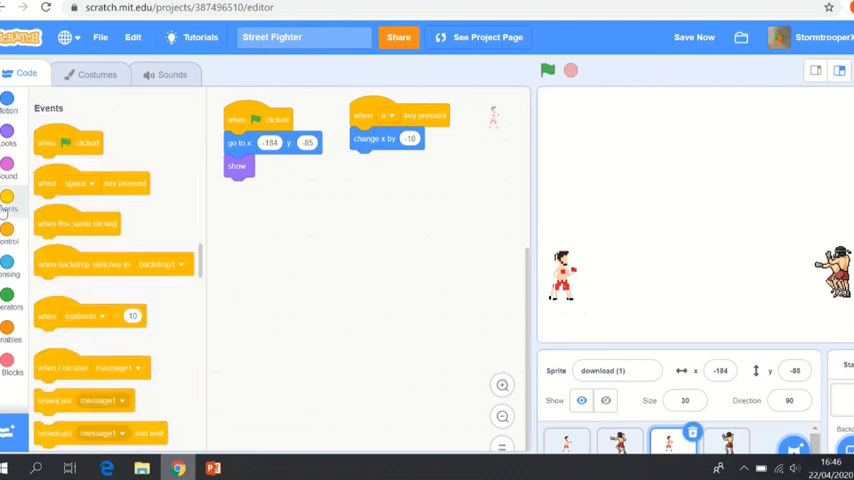
drag(90, 184, 288, 212)
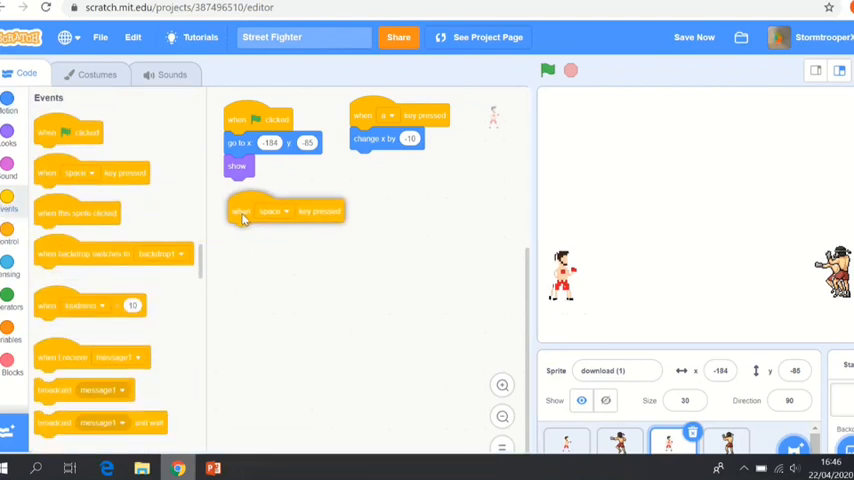
click(284, 210)
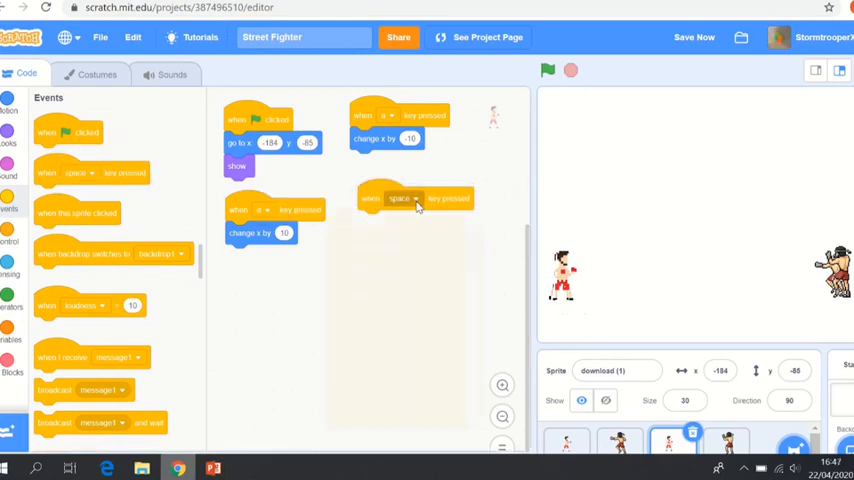
Choose the punch trigger key for the third key-press script
click(402, 198)
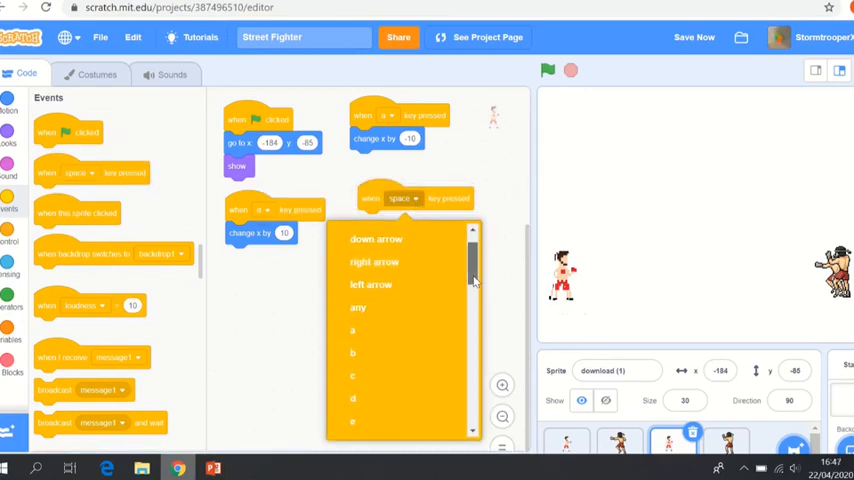
scroll(down, 3)
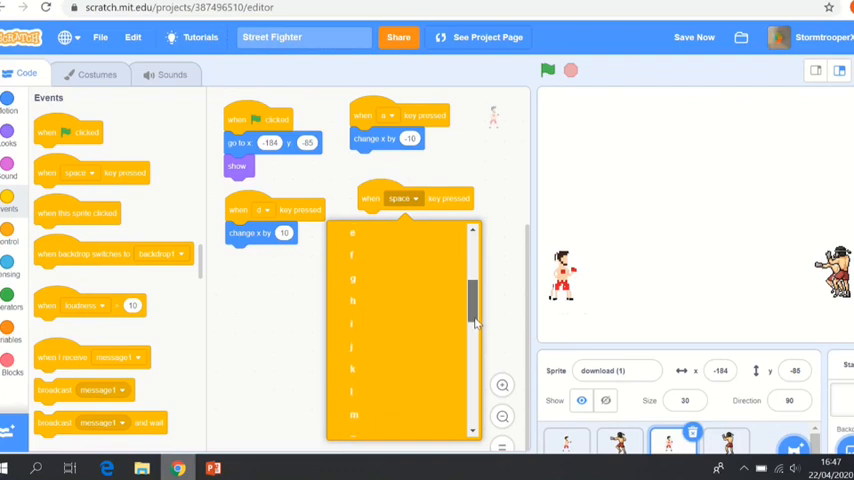
scroll(down, 3)
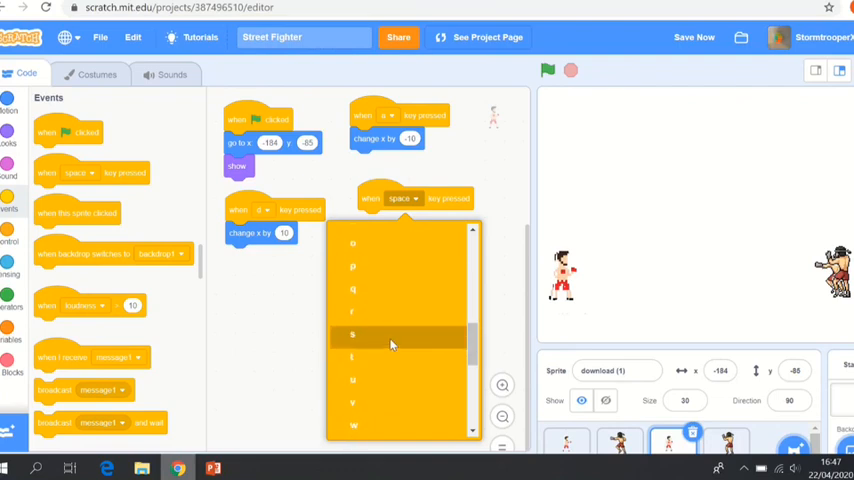
click(352, 334)
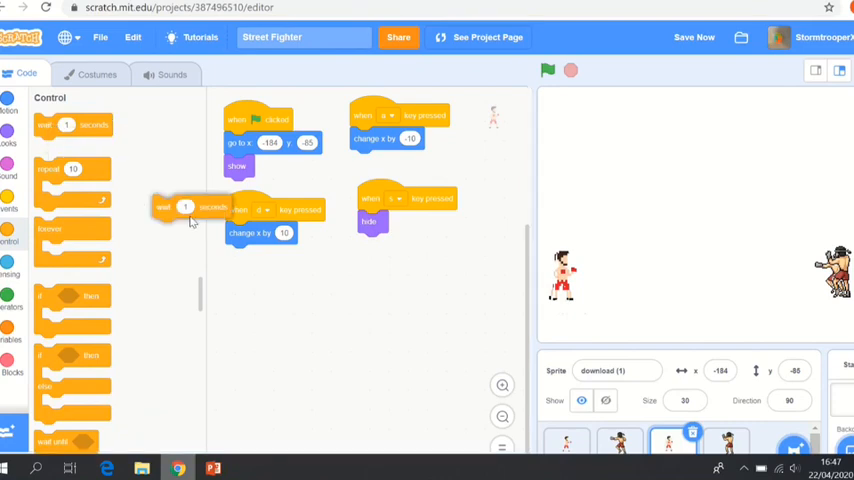
Have the punch script switch costume, wait 1 second, then switch costume back
drag(184, 208, 390, 244)
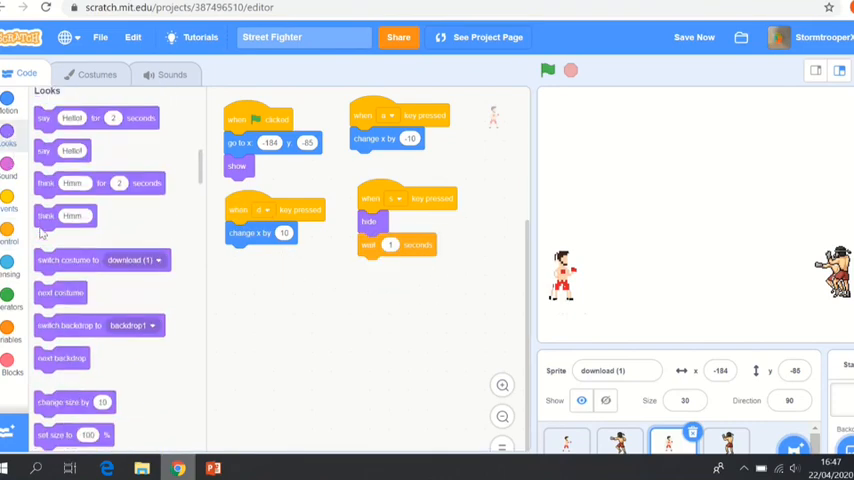
scroll(down, 3)
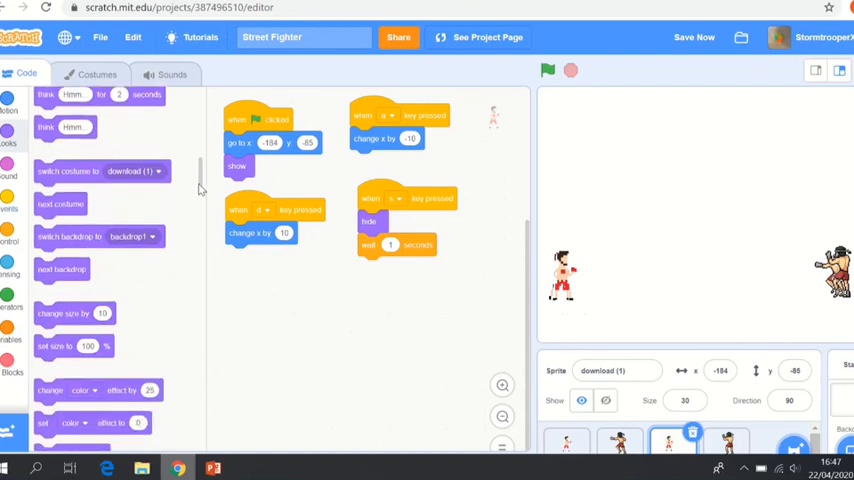
scroll(down, 3)
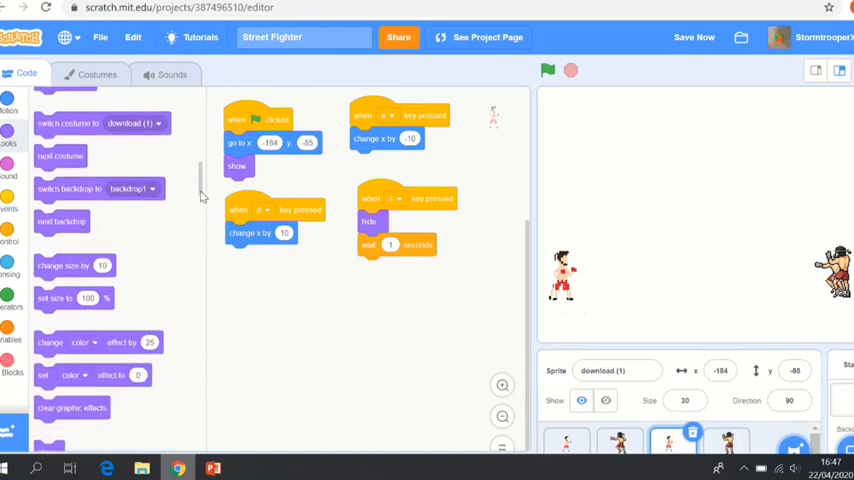
scroll(down, 3)
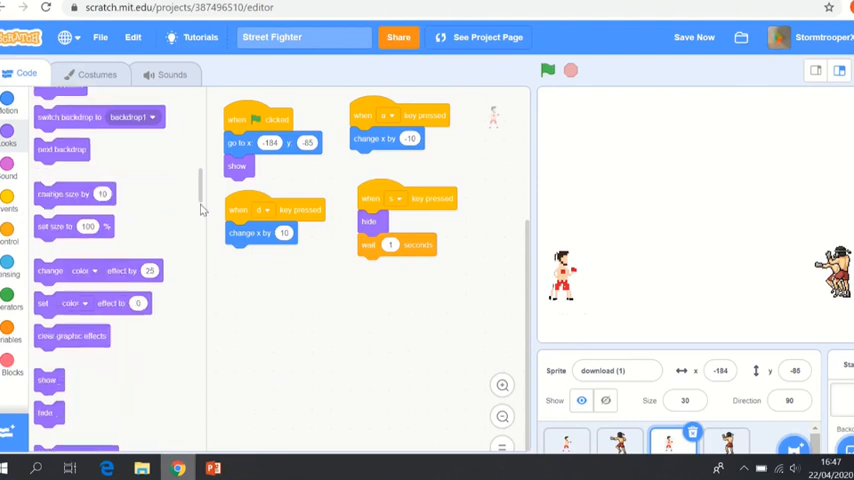
scroll(down, 3)
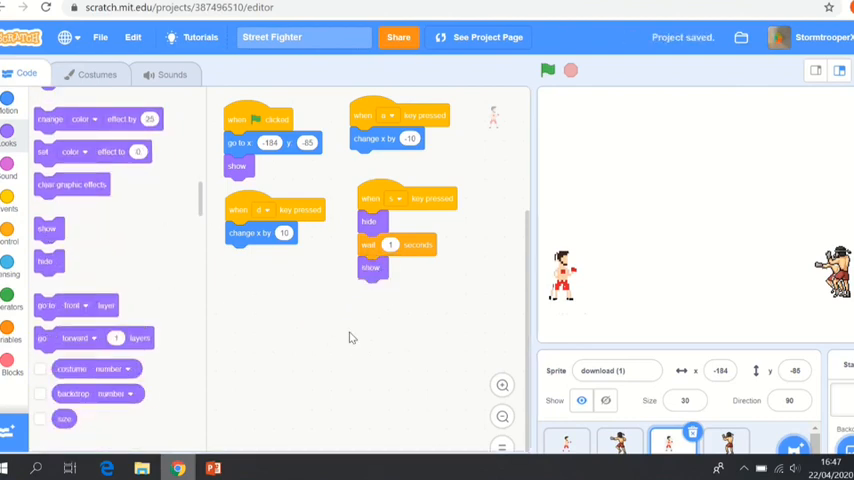
click(566, 442)
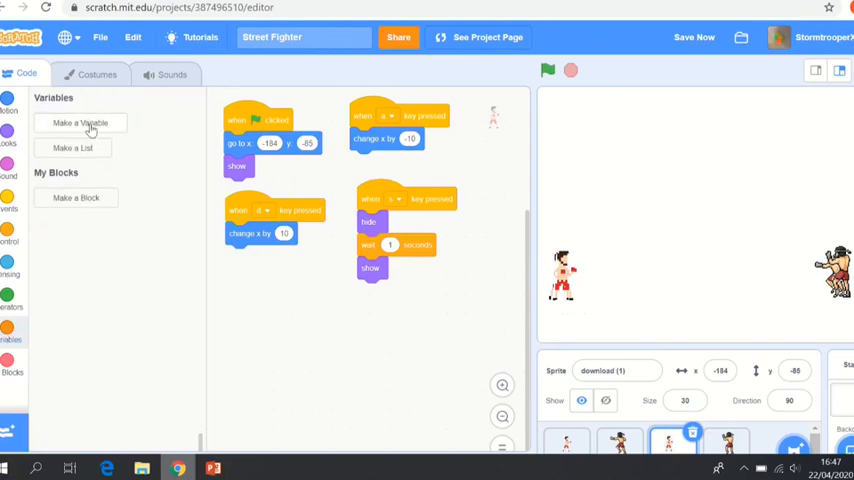
Create the Player 1 Health variable and set it to 100 in the green-flag script
click(80, 122)
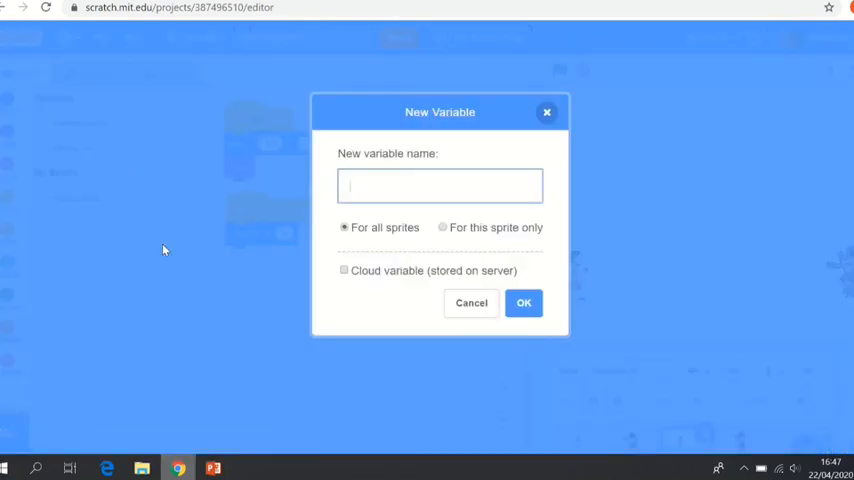
text(Player 1 Health)
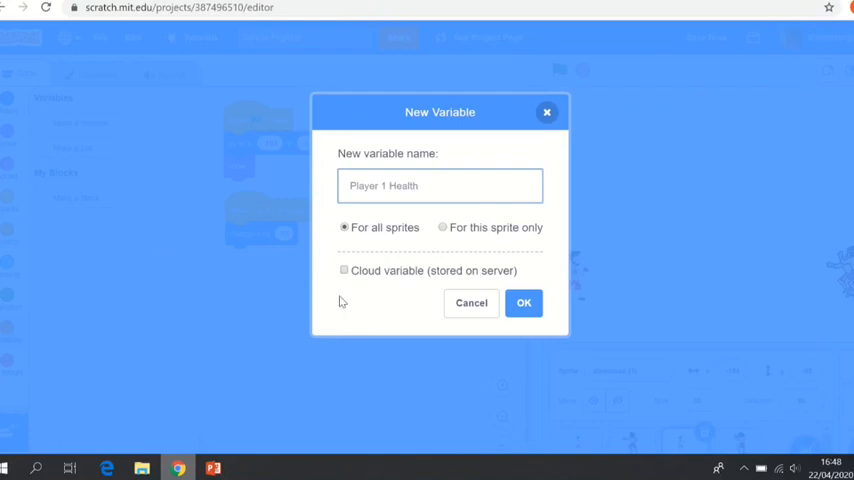
click(524, 304)
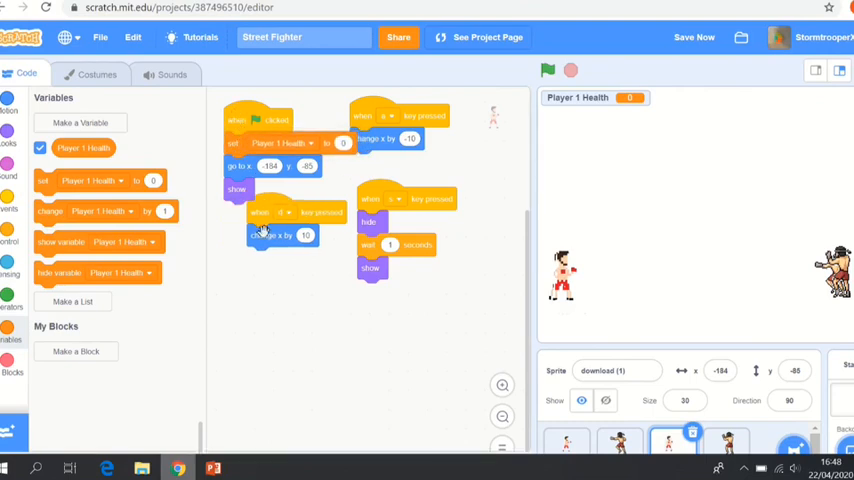
drag(280, 210, 250, 236)
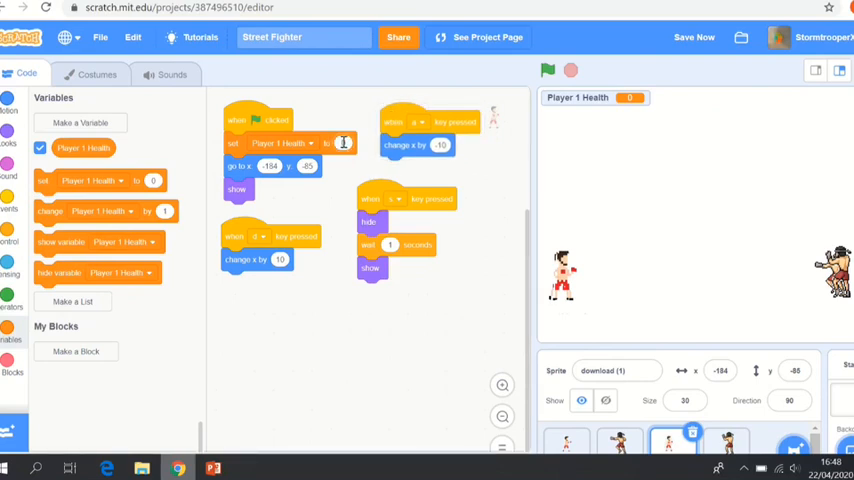
text(100)
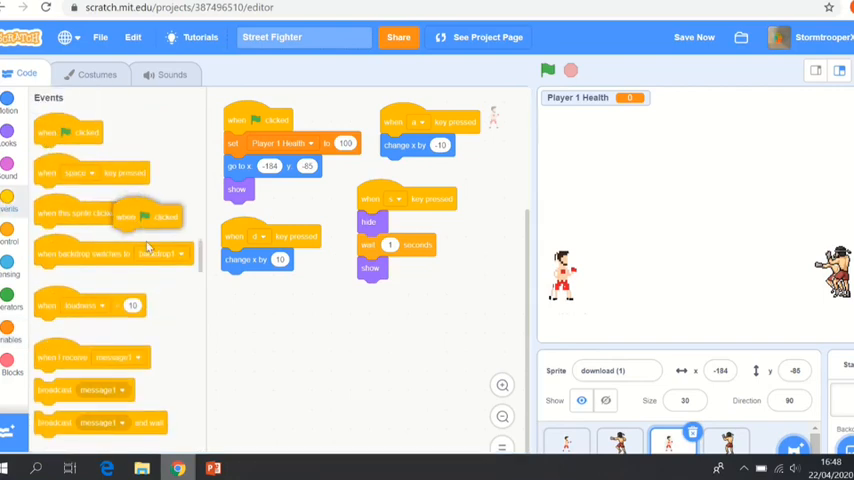
Start a second green-flag script with a forever loop and an if-touching check
drag(150, 216, 270, 308)
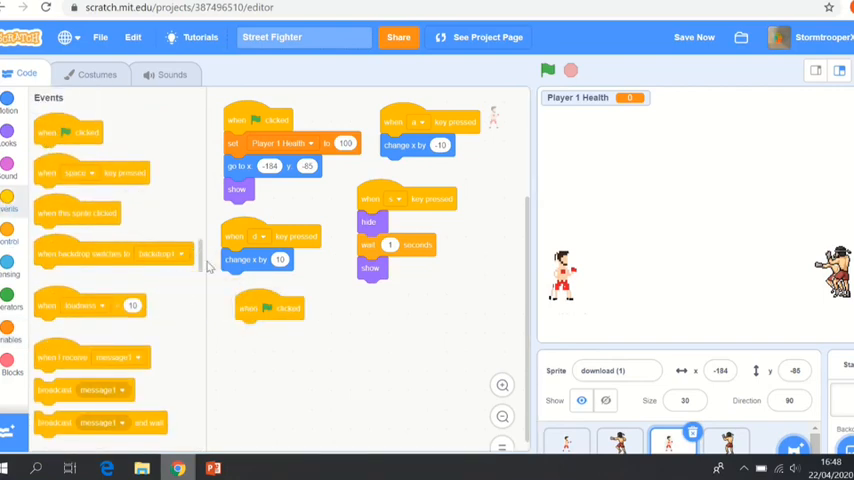
scroll(down, 3)
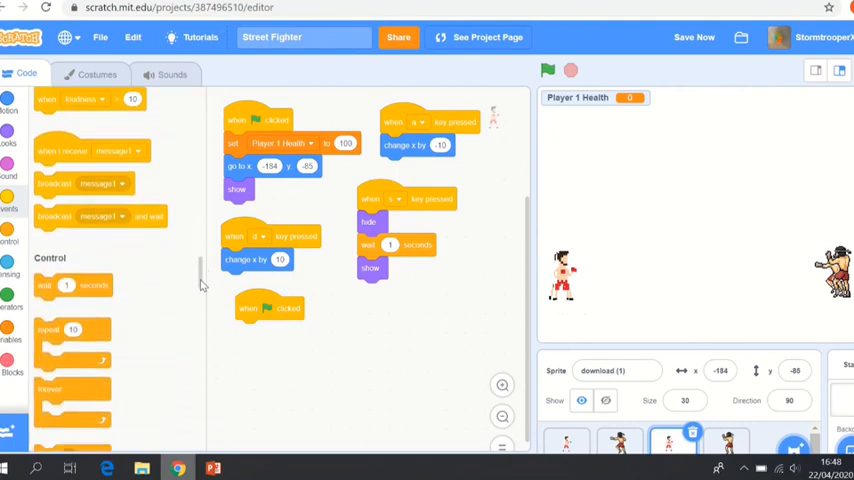
scroll(down, 3)
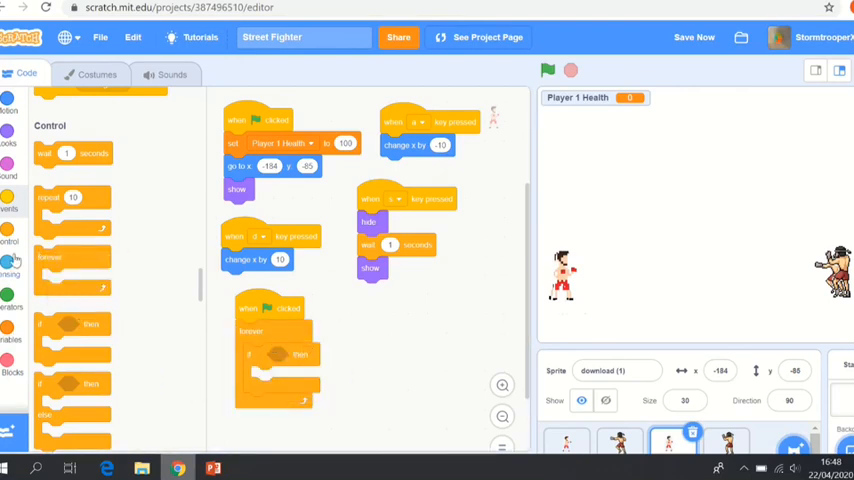
click(10, 274)
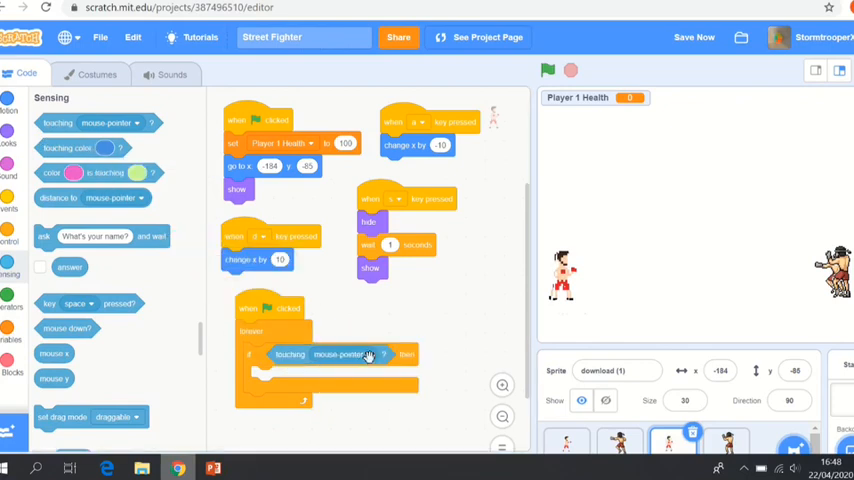
Check the other boxer's name and make the condition 'touching pixel boxer 5'
click(350, 354)
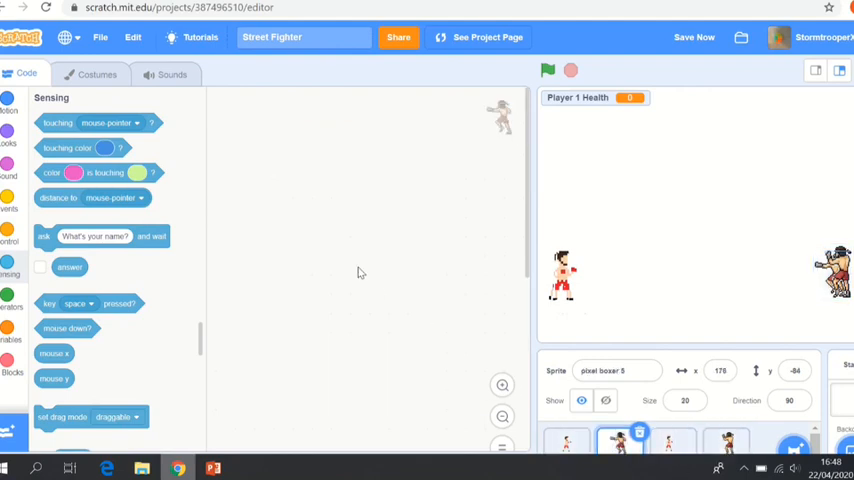
click(96, 72)
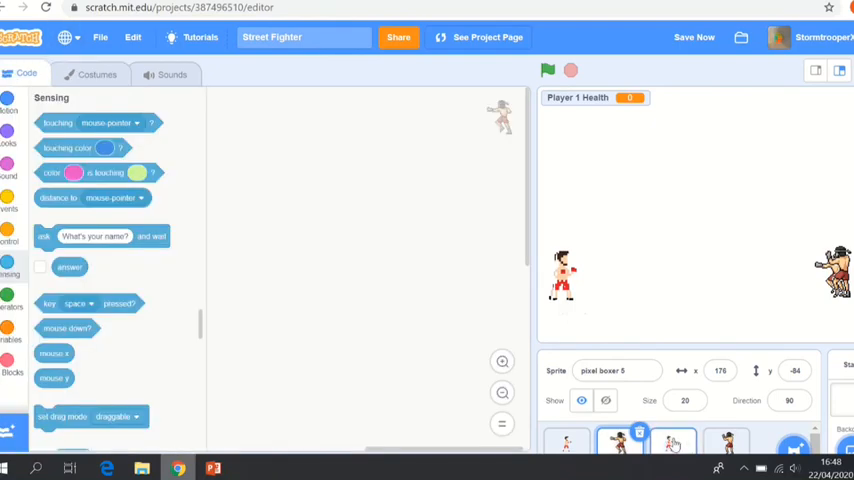
click(672, 442)
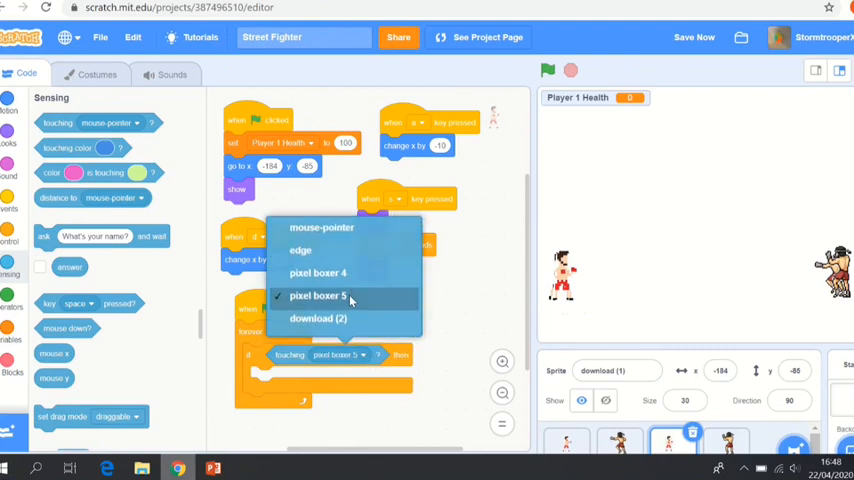
click(332, 296)
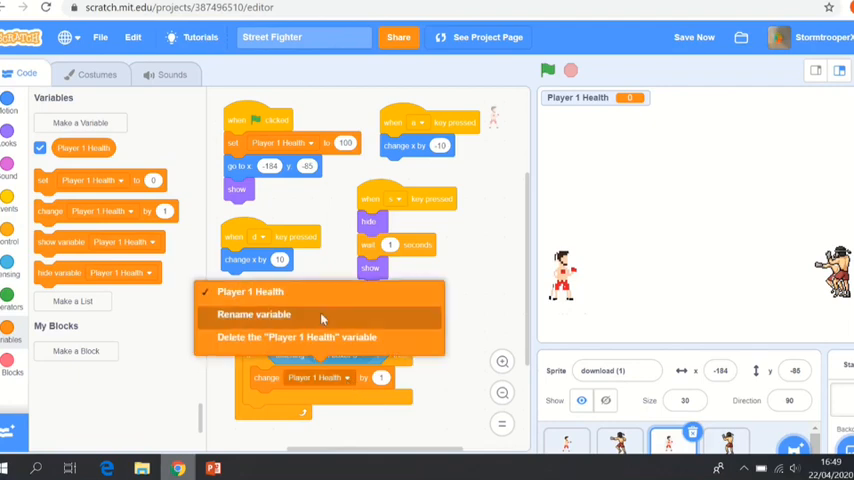
mouse_move(448, 380)
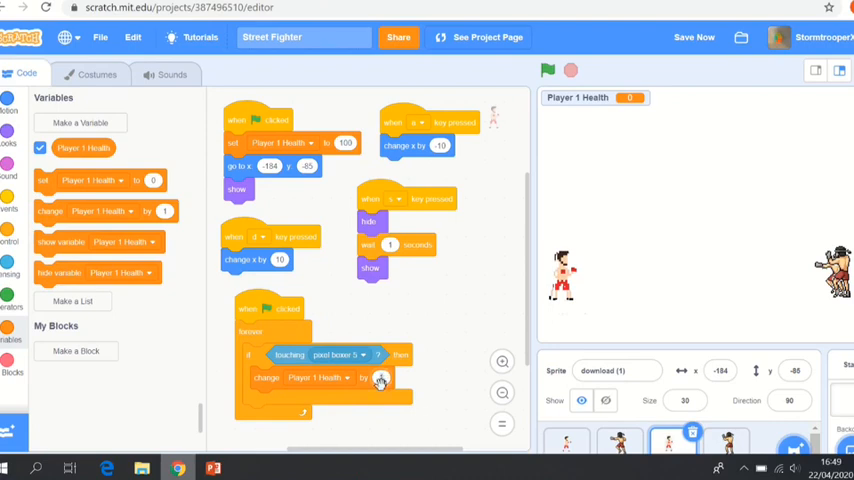
Change Player 1 Health by -10 while the condition is true
click(380, 378)
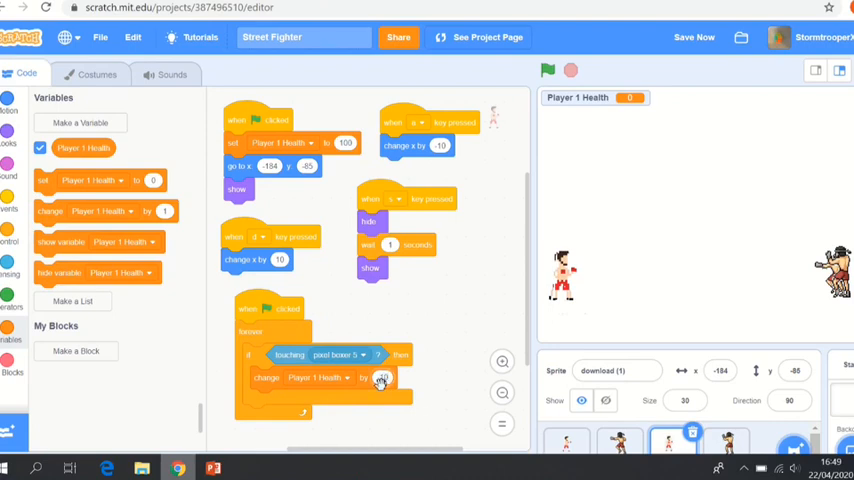
text(-10)
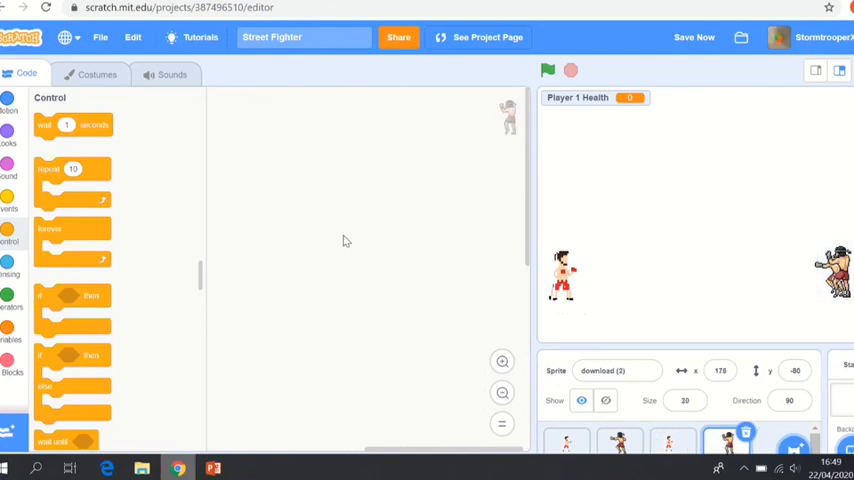
mouse_move(4, 210)
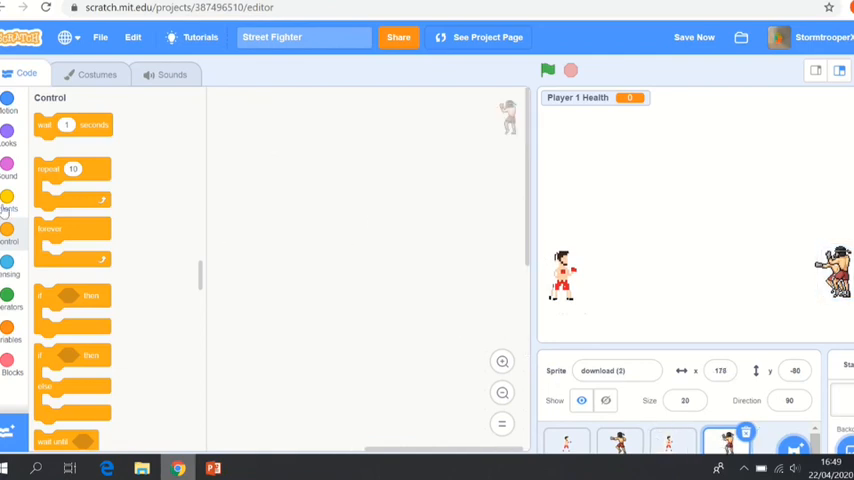
Give the second boxer a green-flag script going to x 173, y 40 and showing it
click(8, 204)
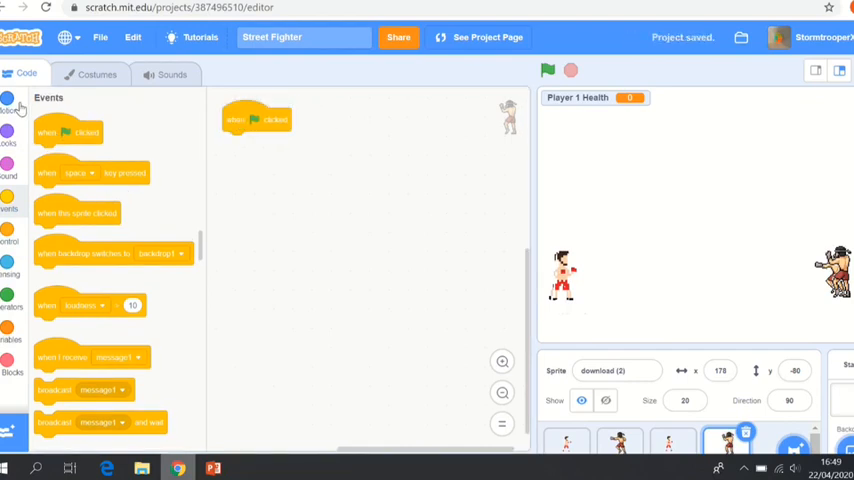
click(10, 108)
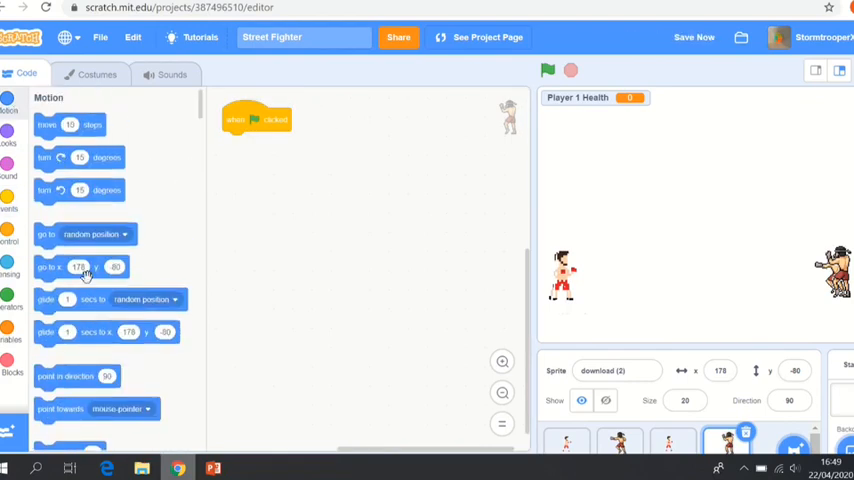
drag(80, 266, 264, 142)
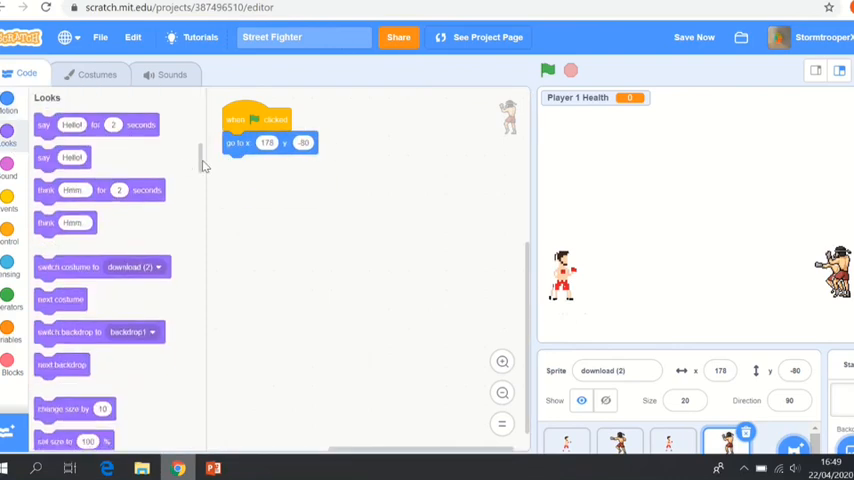
scroll(down, 3)
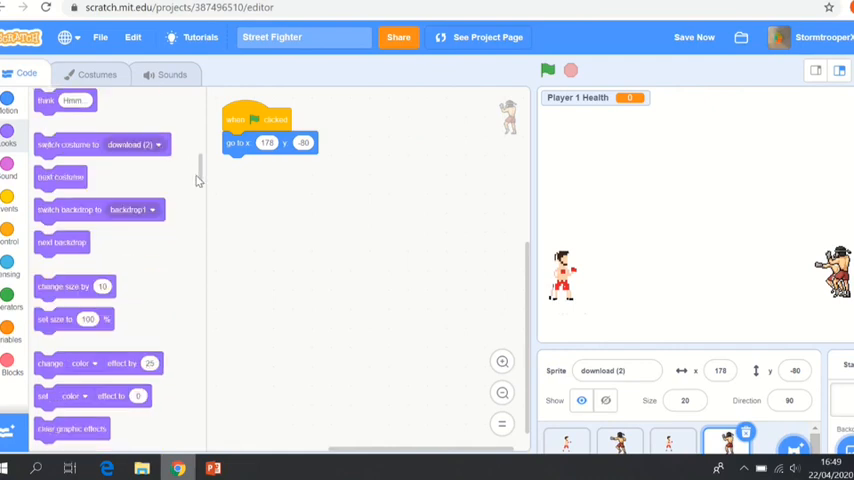
scroll(down, 3)
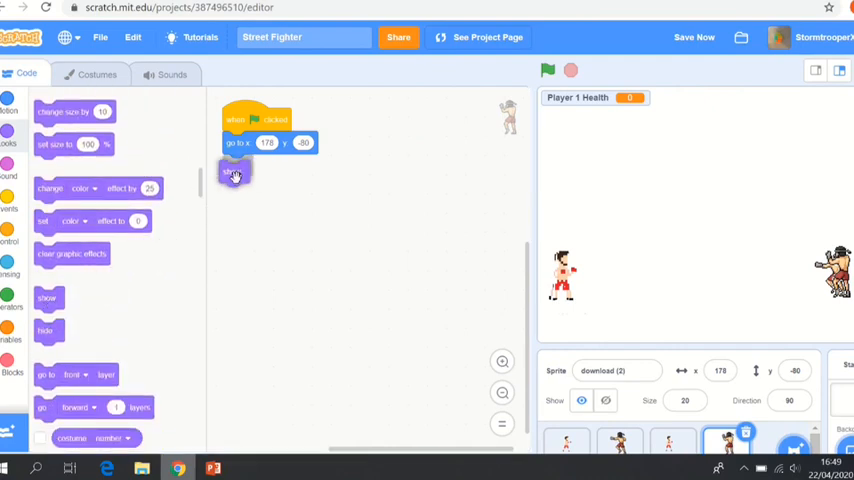
drag(234, 172, 234, 164)
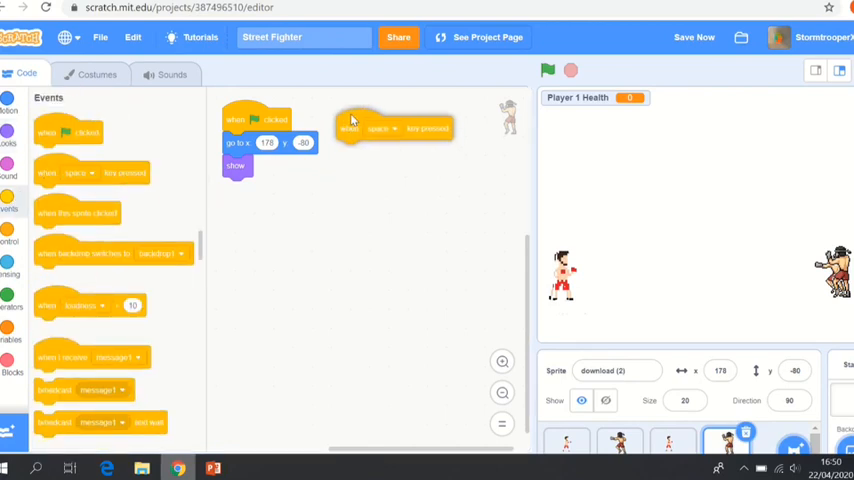
Add a left-arrow key script that changes the boxer's x position
click(388, 128)
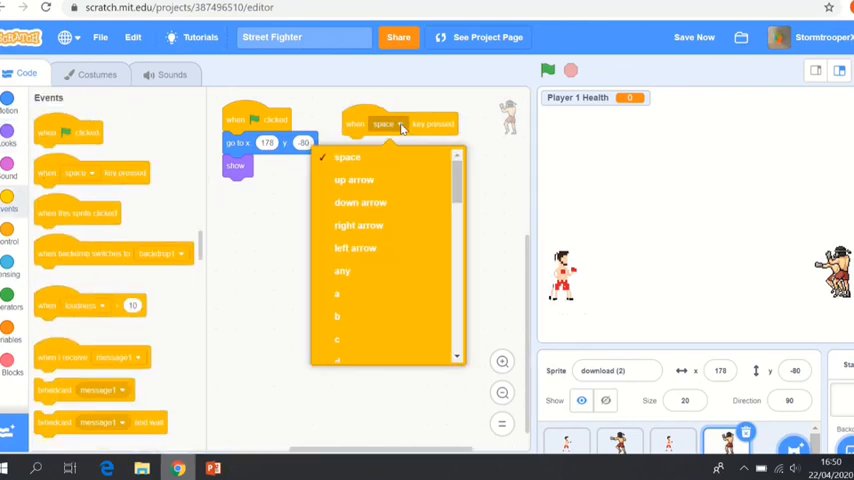
click(356, 246)
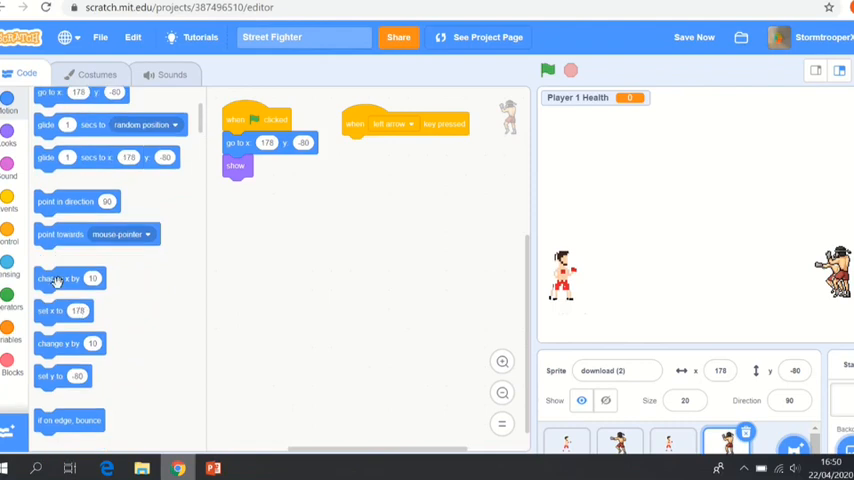
drag(68, 278, 378, 148)
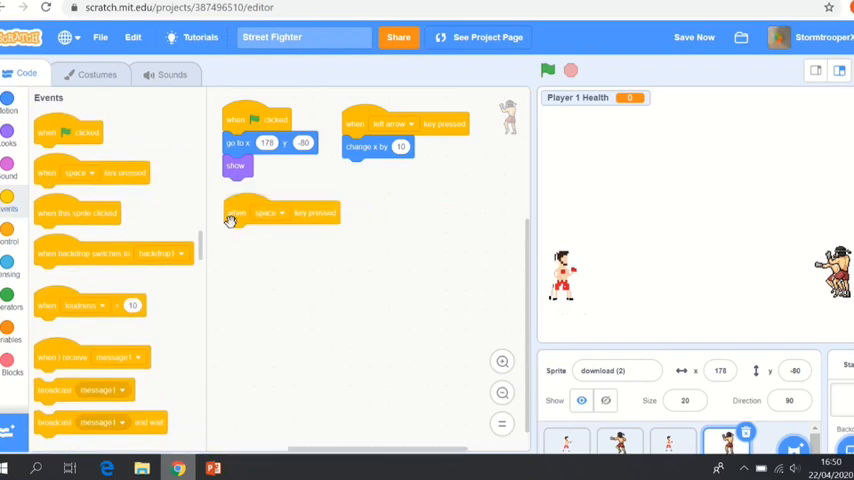
Add a right-arrow key script that changes x by 10
click(270, 212)
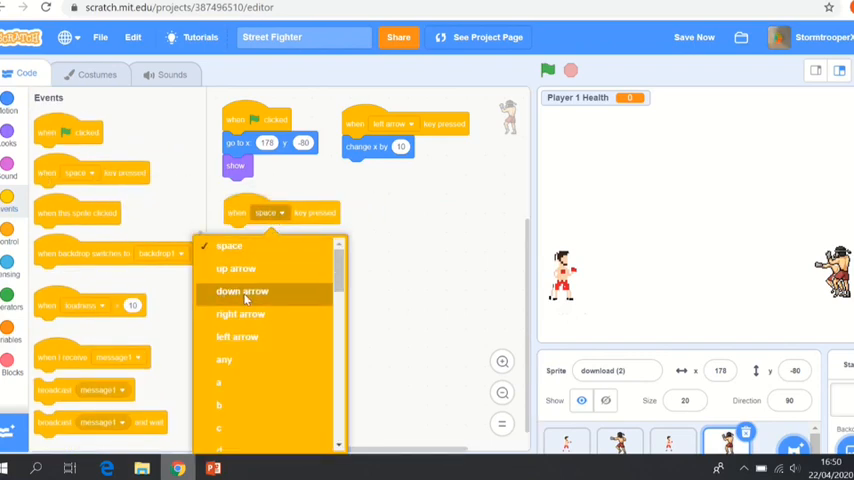
click(240, 314)
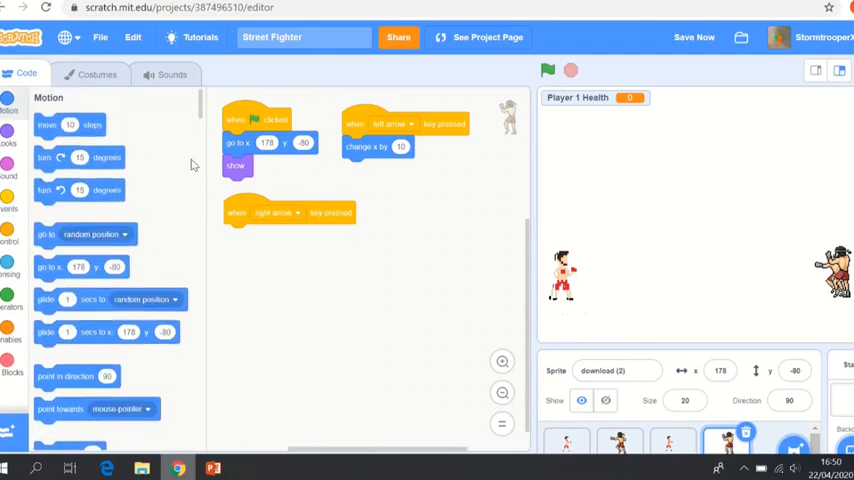
scroll(down, 3)
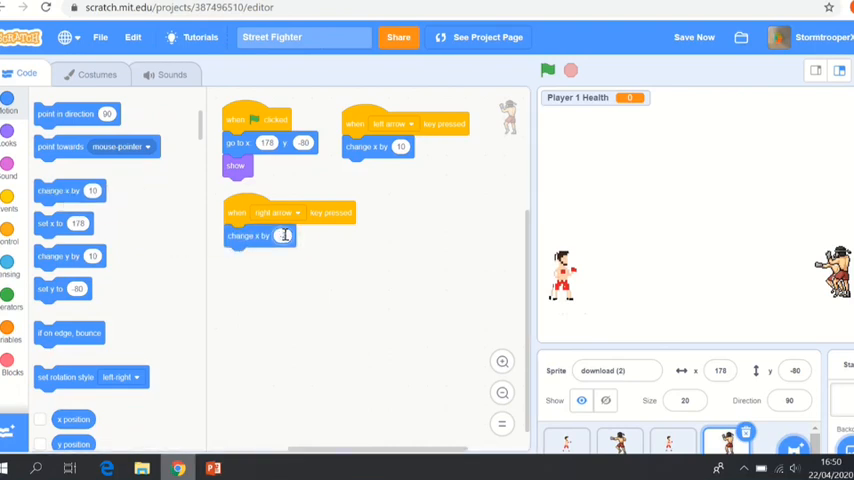
text(10)
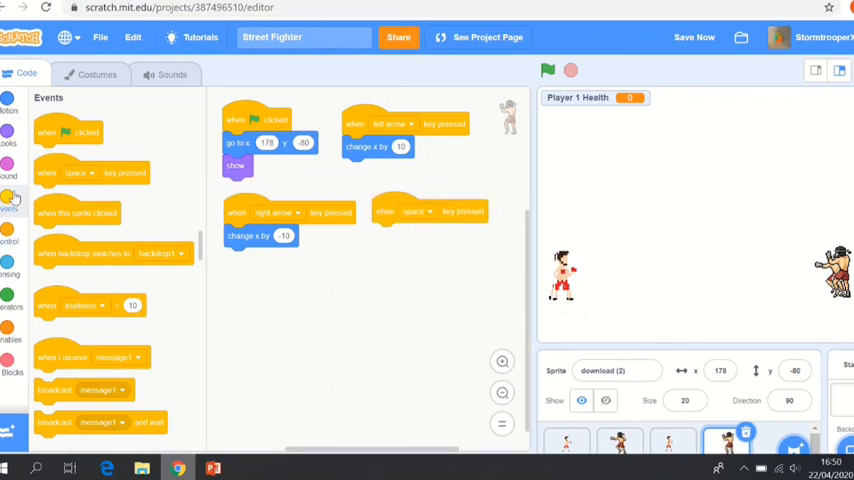
Make the space-key script hide the boxer, wait 1 second, then show it
click(8, 164)
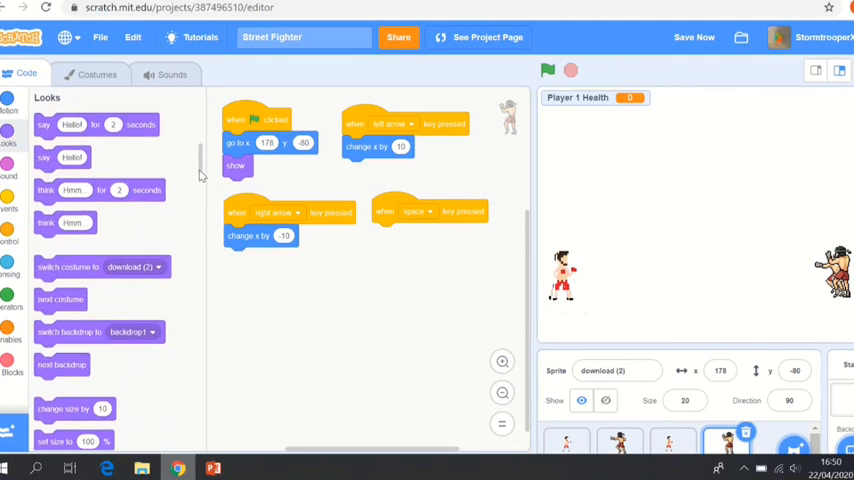
scroll(down, 3)
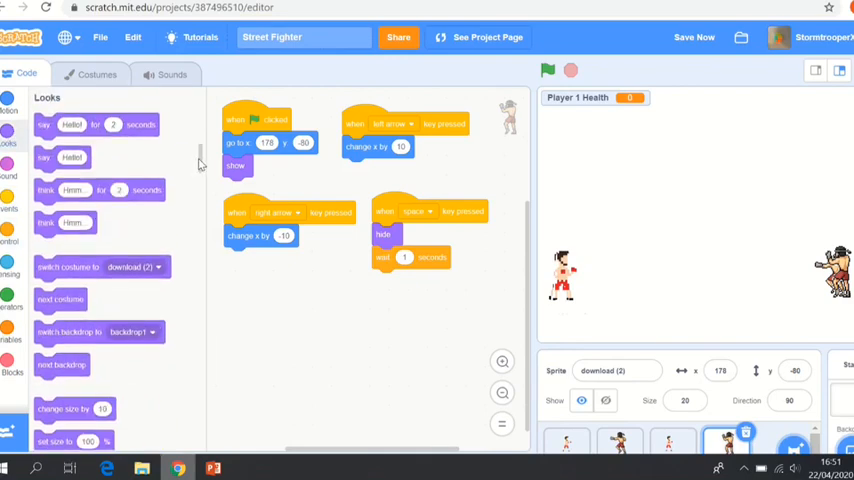
scroll(down, 3)
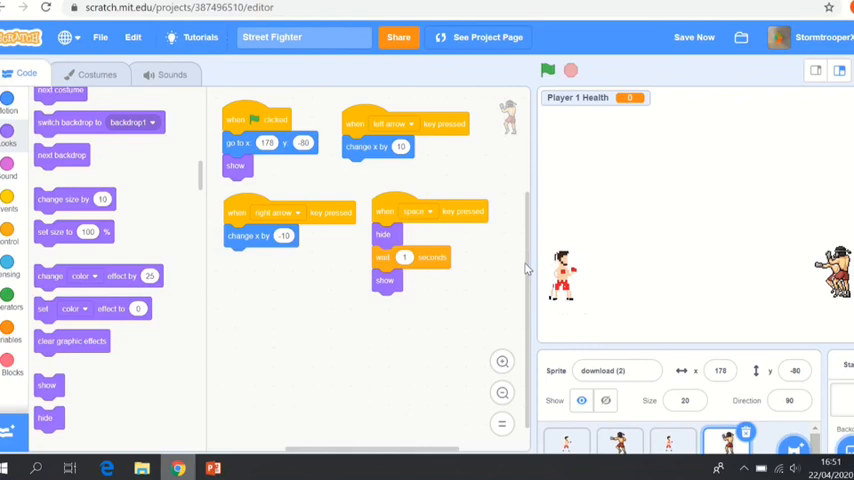
mouse_move(444, 292)
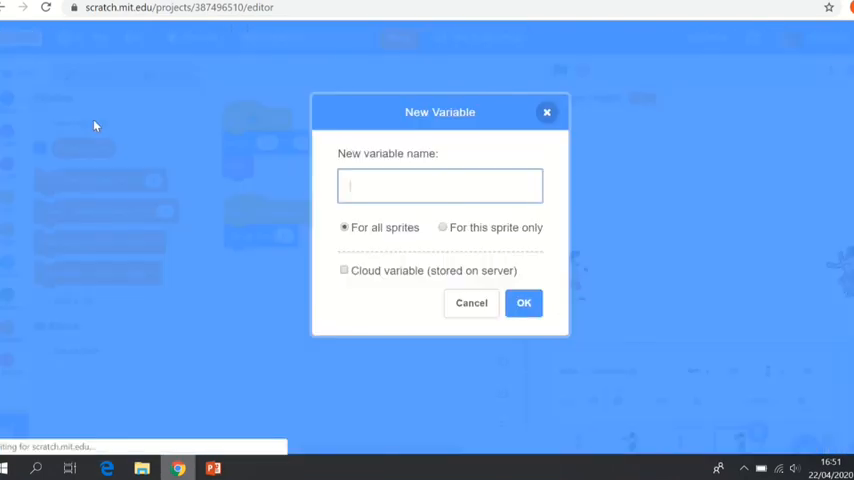
Create a Player 2 Health variable for all sprites, shown on the stage
text(Play)
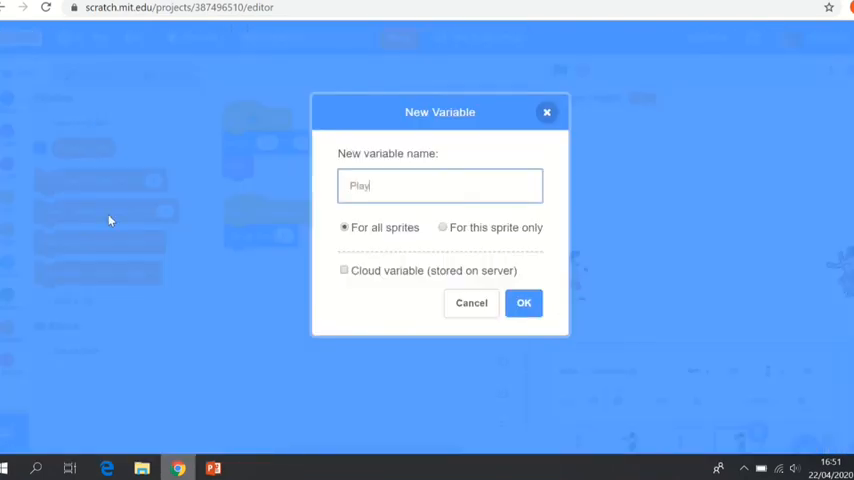
text(r)
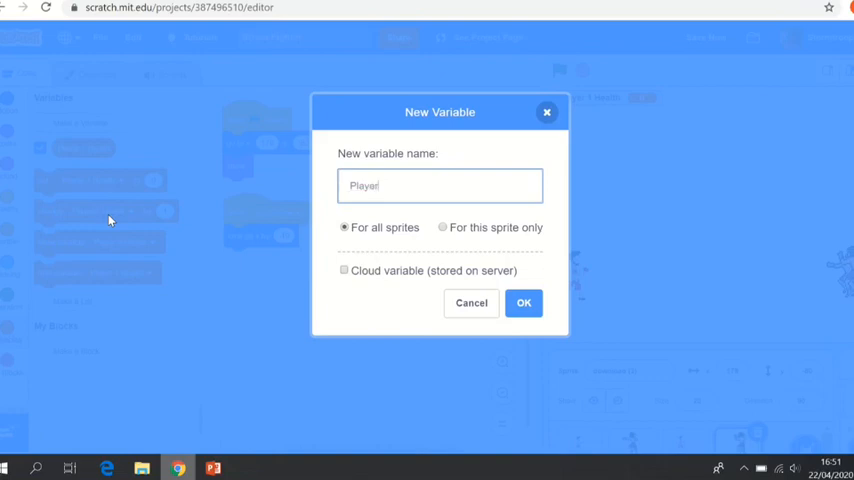
text(2 Health)
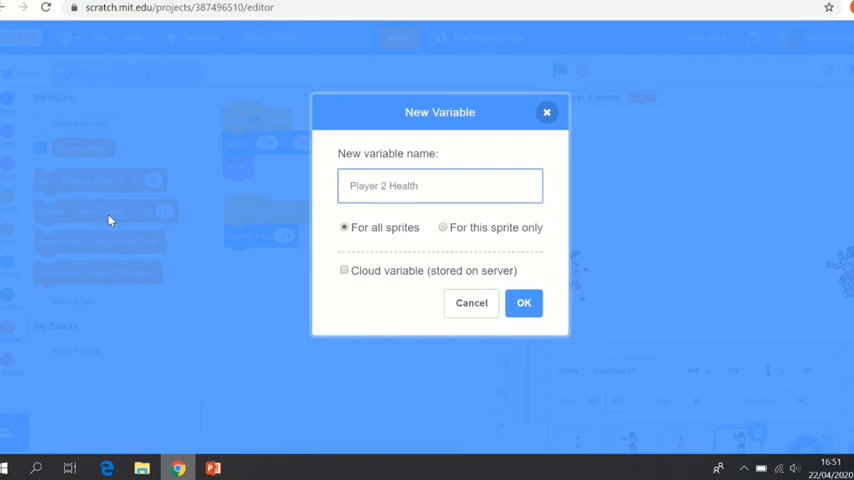
click(524, 304)
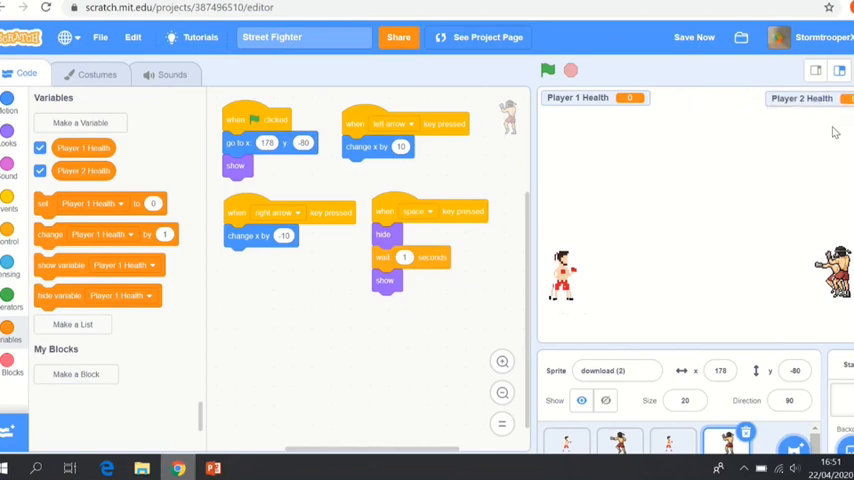
mouse_move(448, 324)
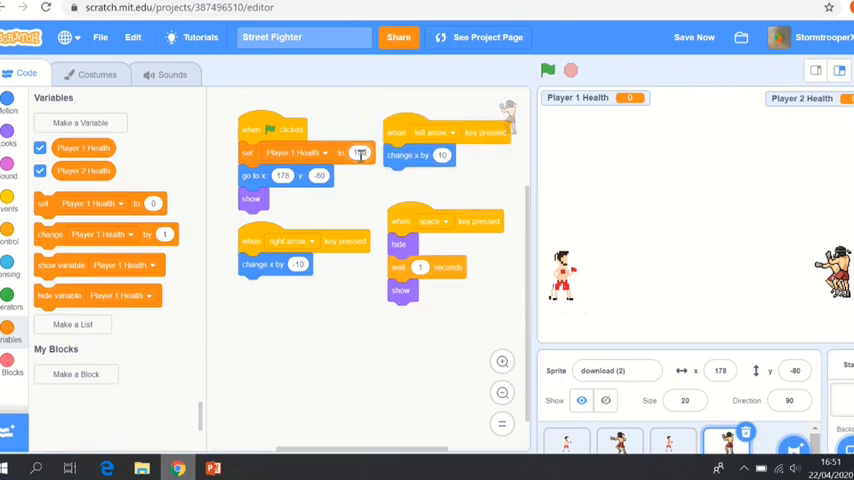
Set health to 100 at start and add a forever loop with an if-touching check
text(100)
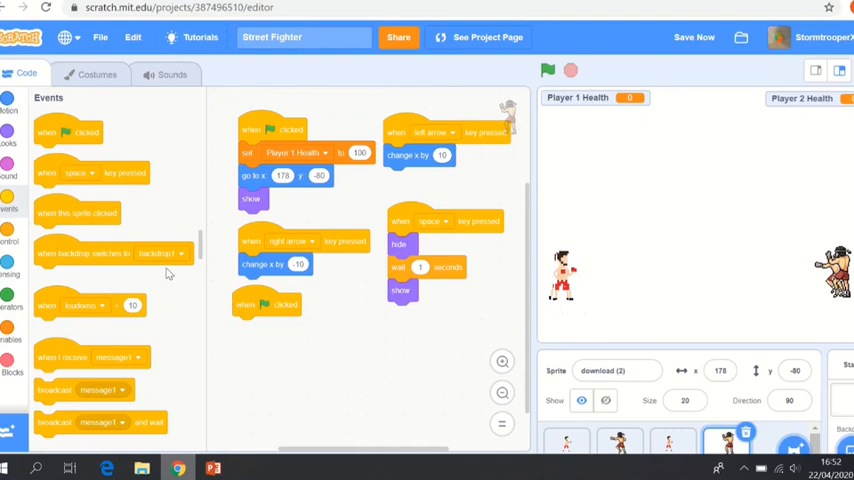
scroll(down, 3)
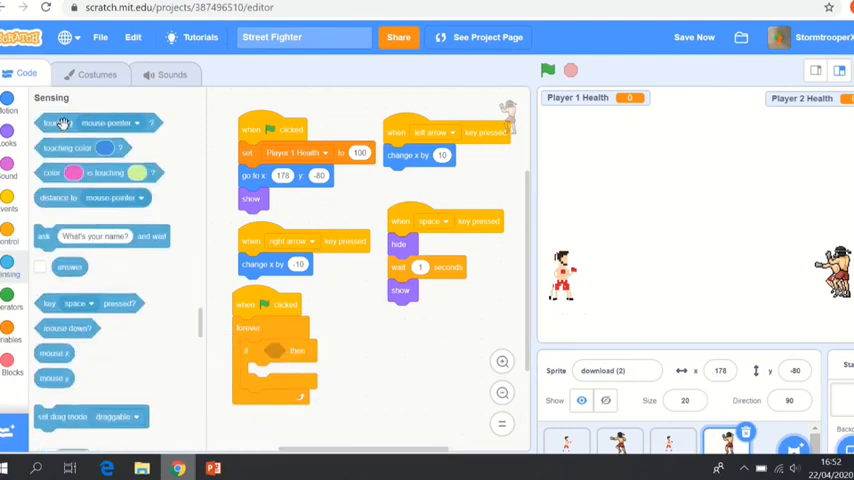
drag(60, 122, 330, 350)
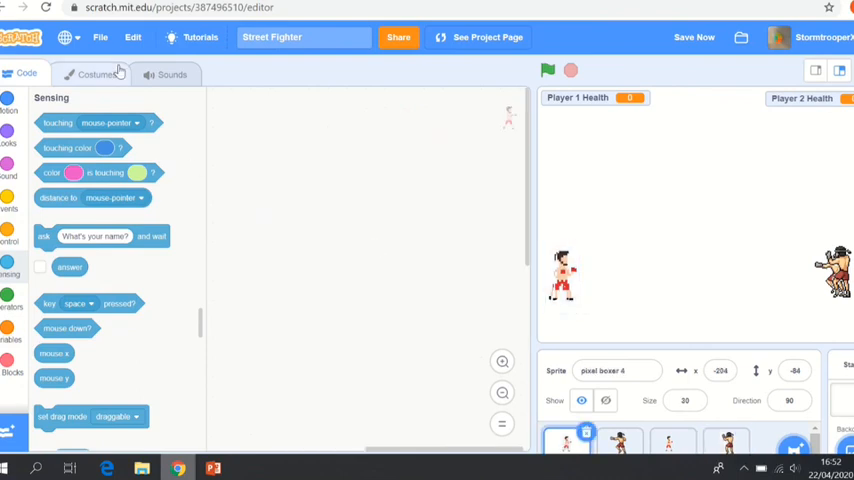
Make the loop's condition detect touching pixel boxer 4
click(96, 72)
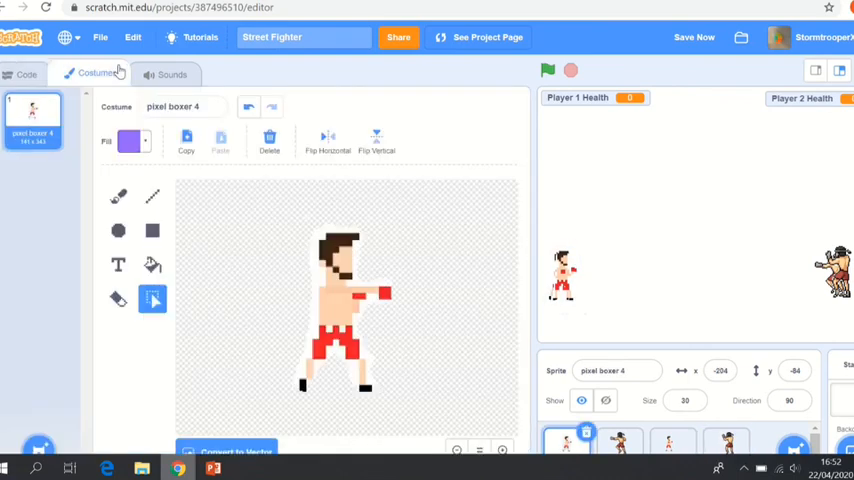
click(26, 72)
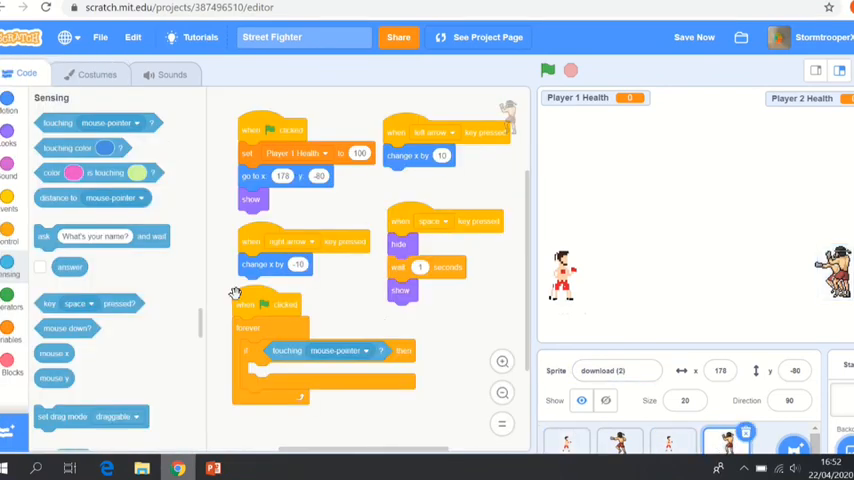
click(338, 350)
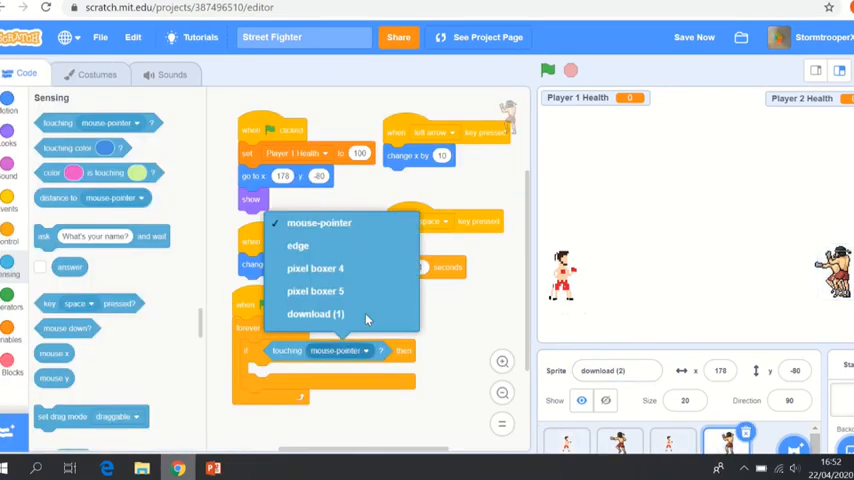
click(316, 268)
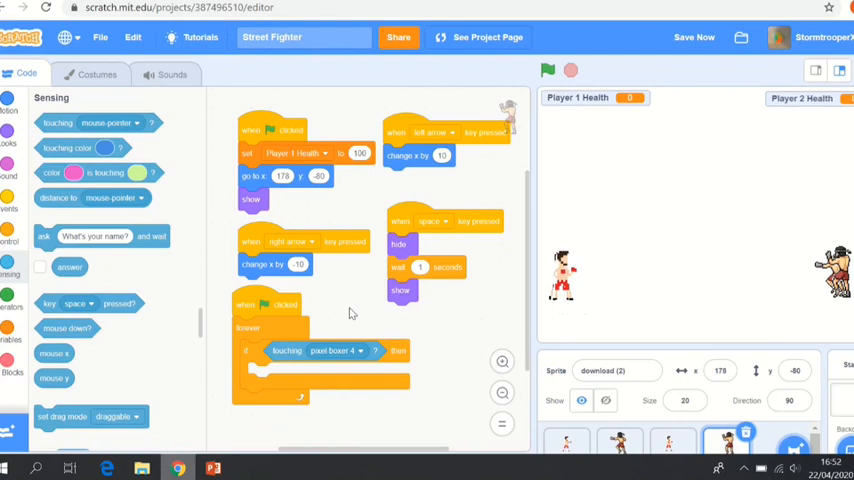
mouse_move(326, 308)
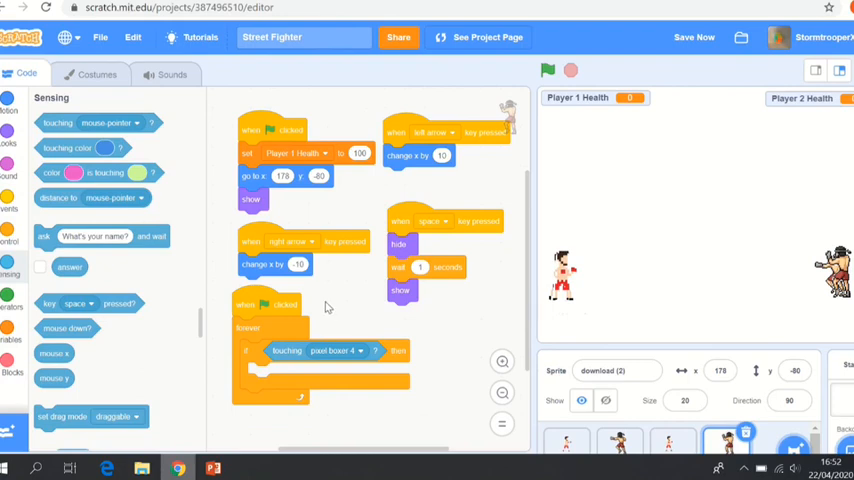
mouse_move(218, 328)
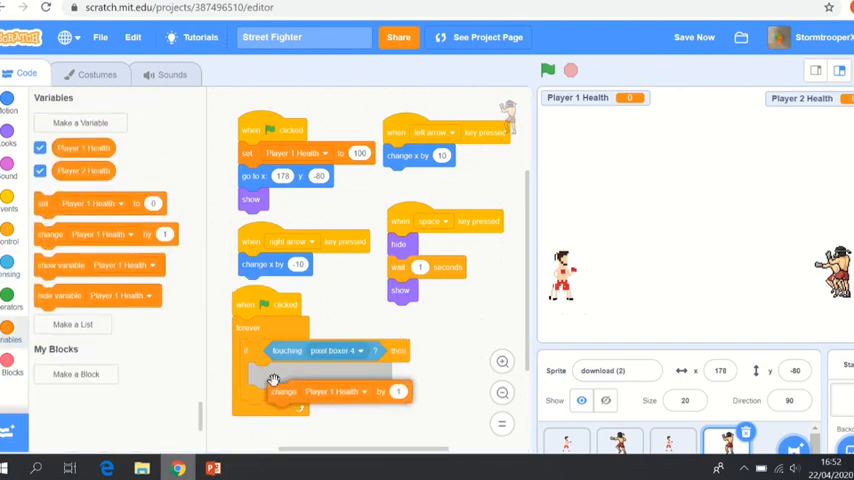
Change Player 2 Health by -10 and wait 1 second while touching
click(318, 374)
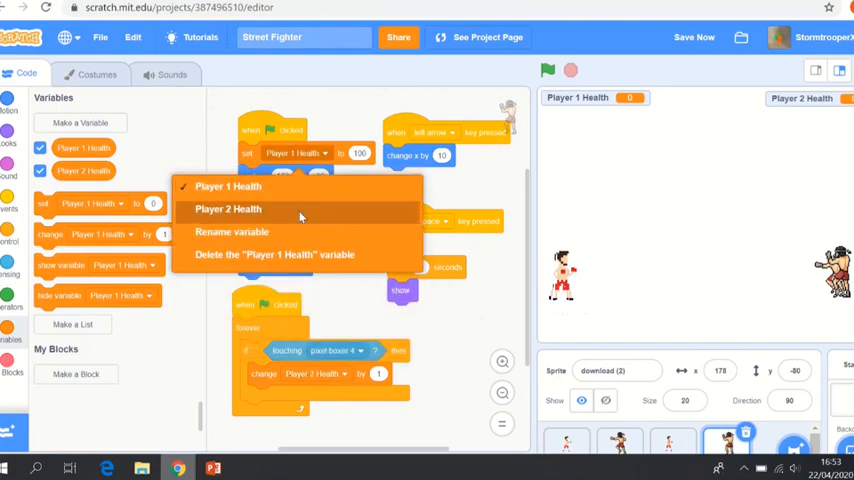
click(228, 208)
text(-10)
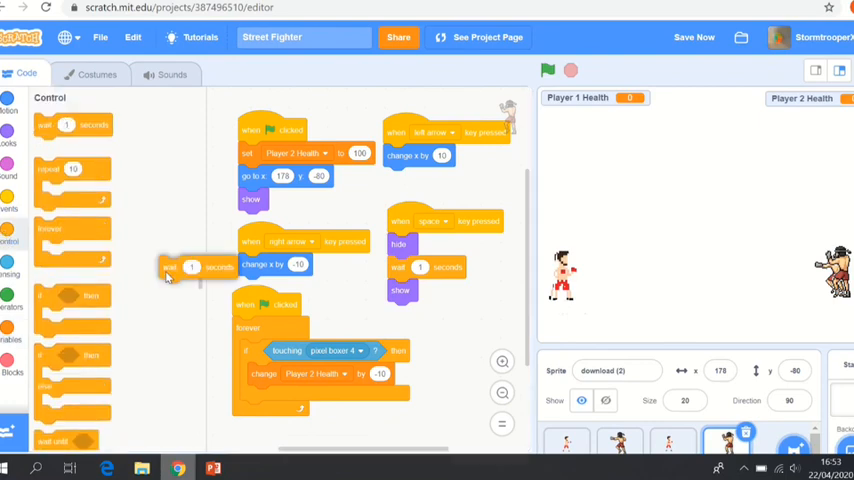
drag(190, 264, 280, 396)
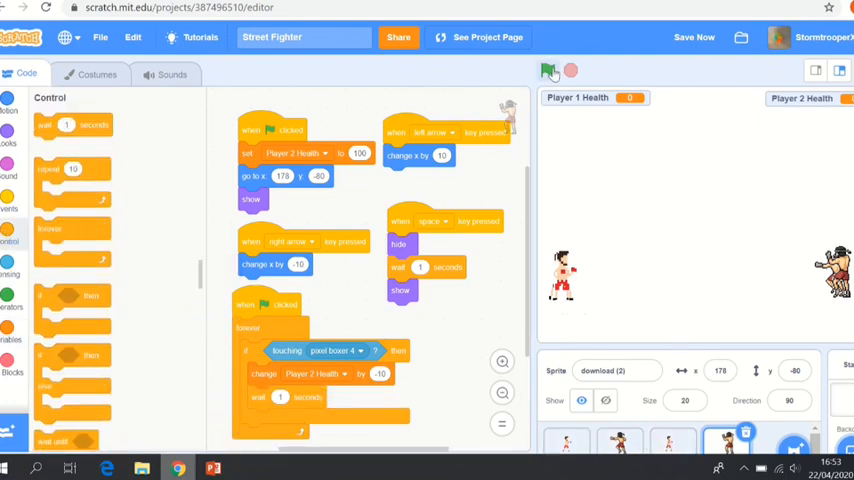
mouse_move(548, 72)
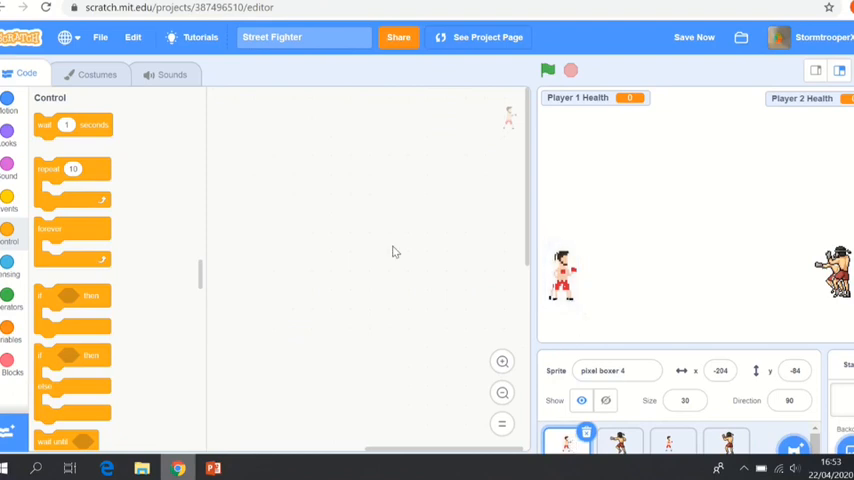
mouse_move(324, 266)
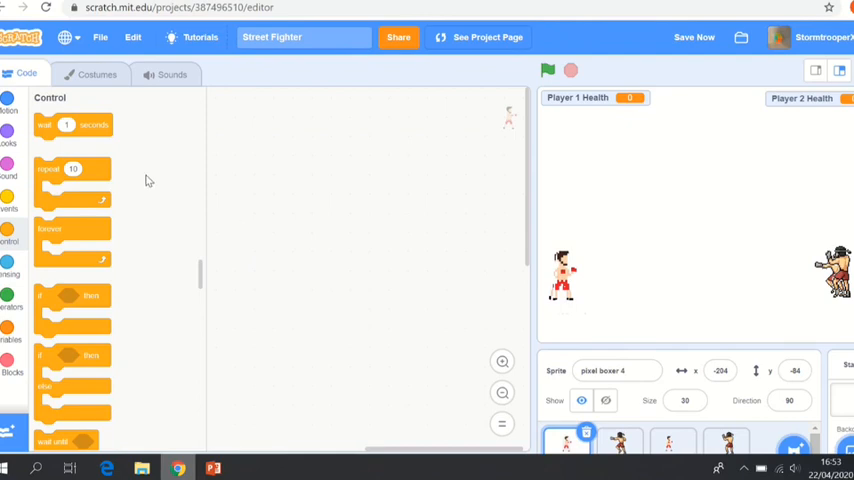
Make pixel boxer 4 hide when the green flag is clicked
click(10, 208)
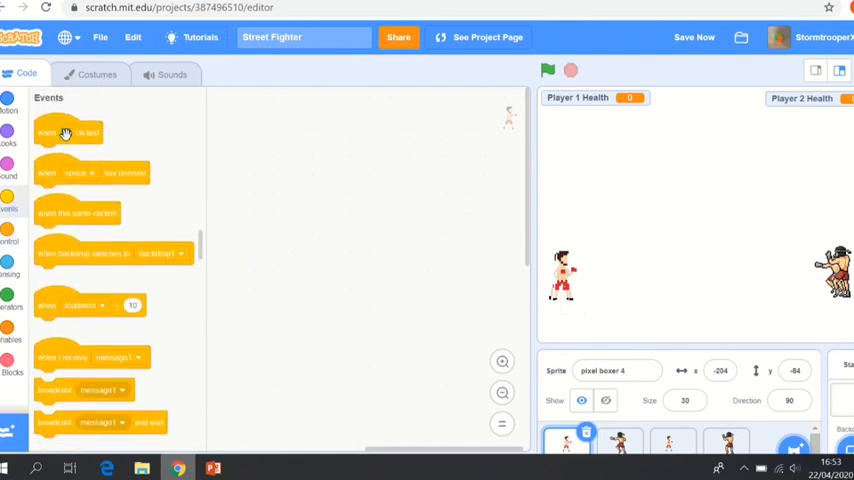
drag(68, 132, 248, 128)
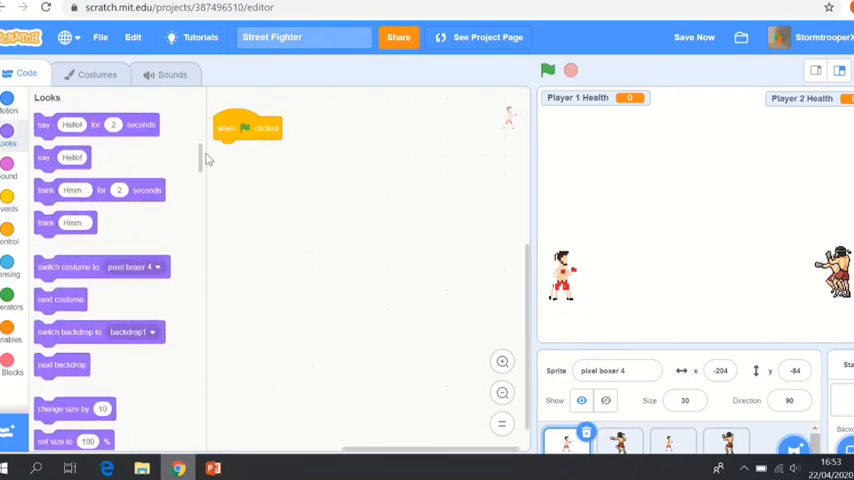
scroll(down, 3)
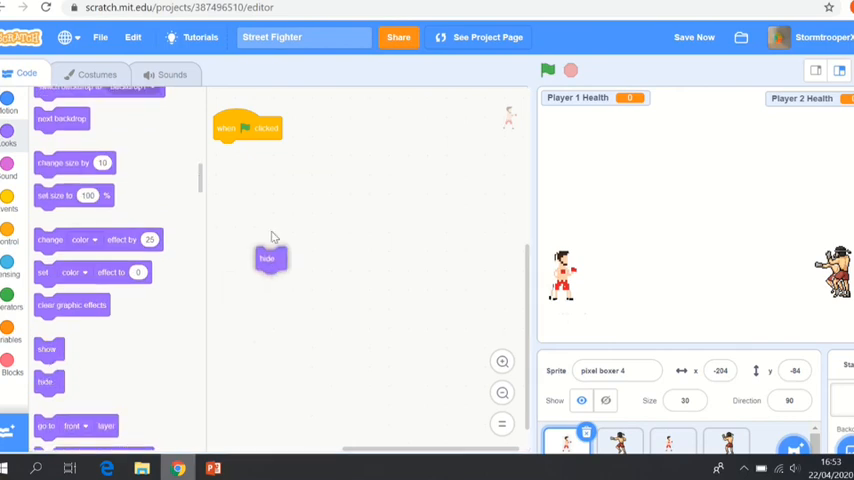
drag(270, 258, 228, 150)
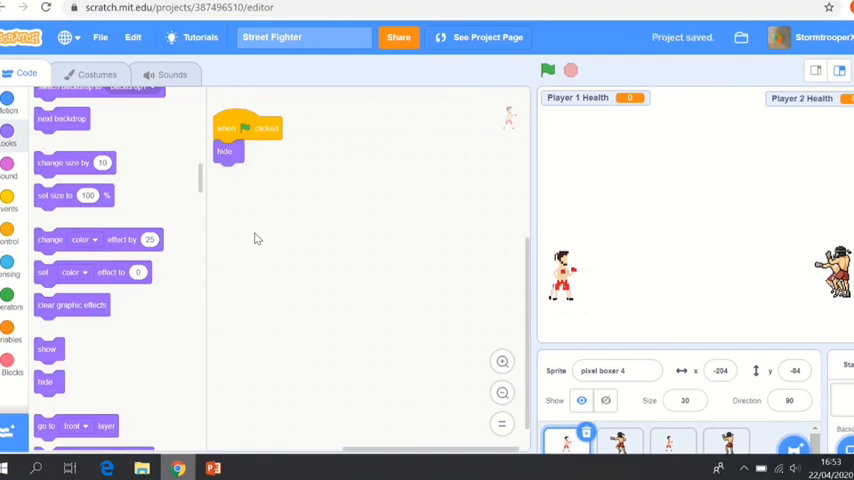
Add a key-press script that shows pixel boxer 4 and starts a go-to block
click(10, 204)
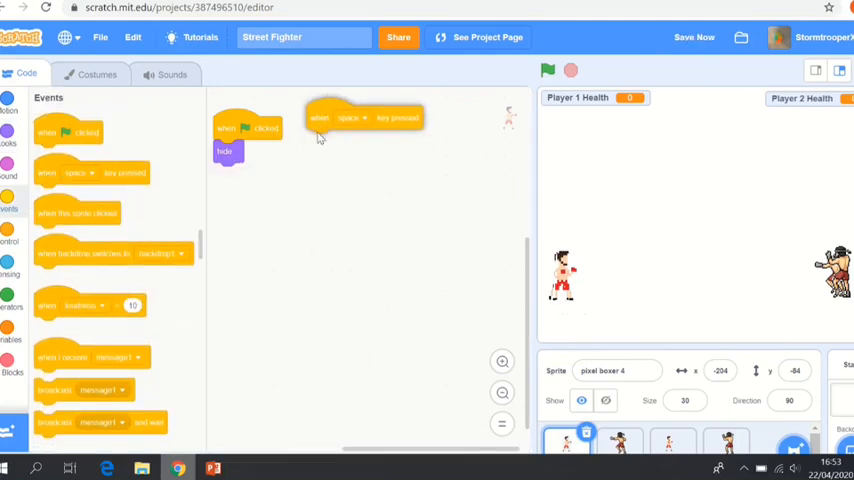
click(348, 130)
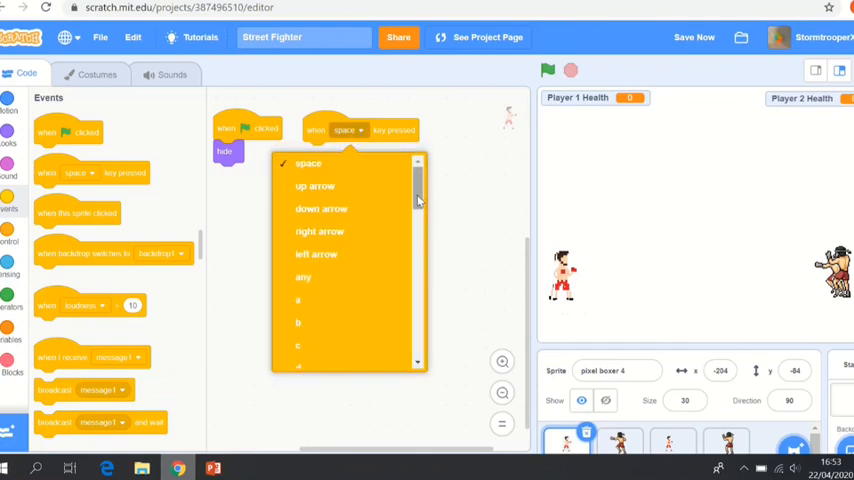
scroll(down, 3)
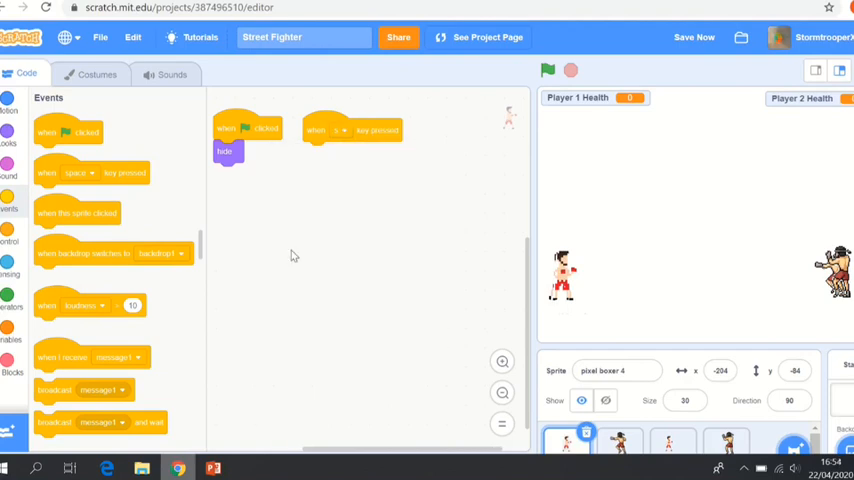
click(8, 142)
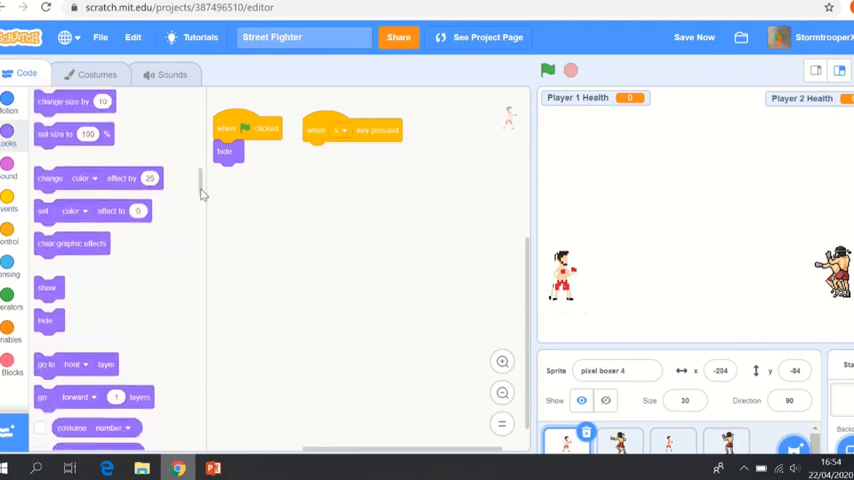
drag(48, 288, 316, 152)
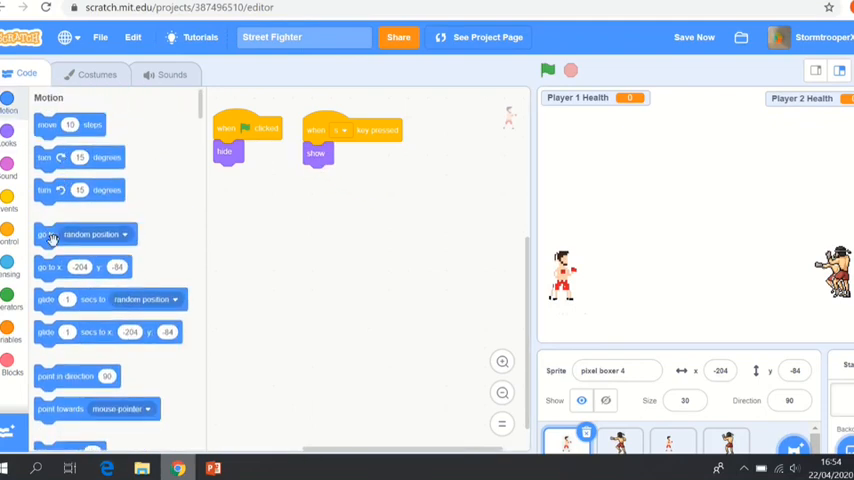
drag(52, 234, 350, 158)
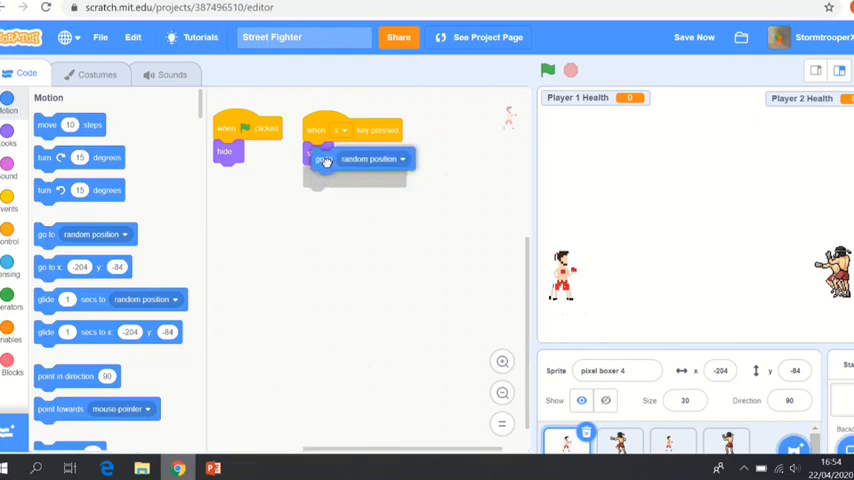
click(404, 158)
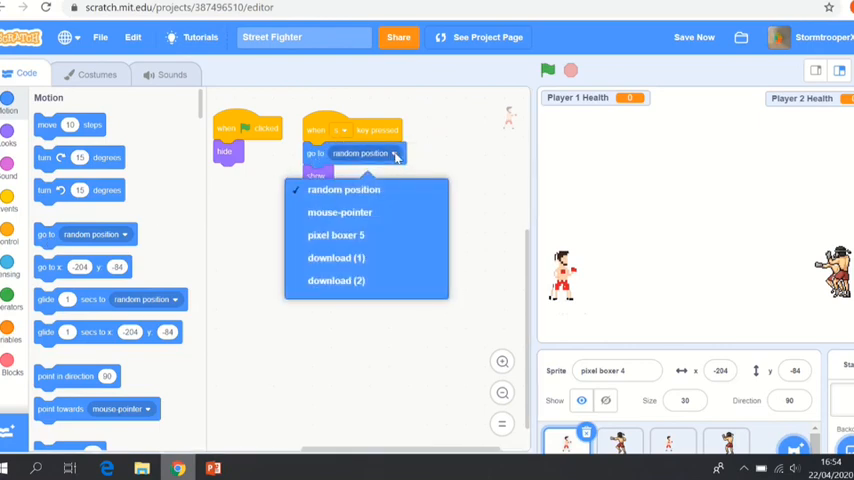
click(344, 188)
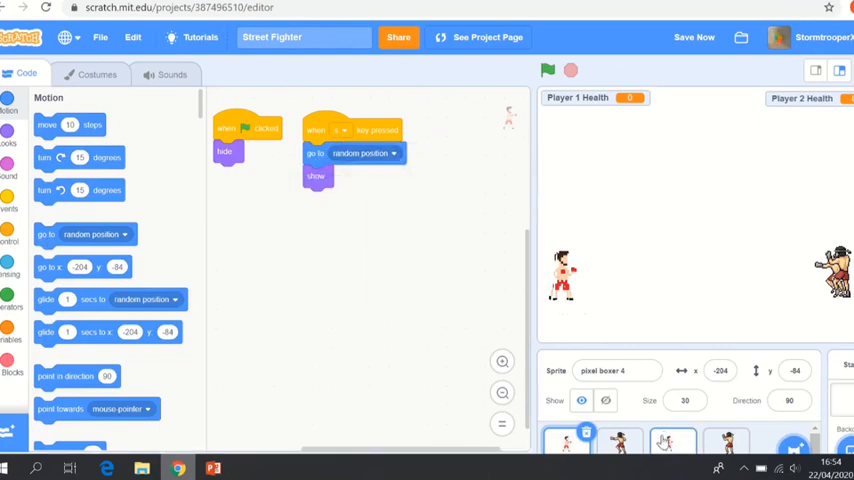
Send pixel boxer 4 to download (1), then wait 1 second and hide
click(96, 74)
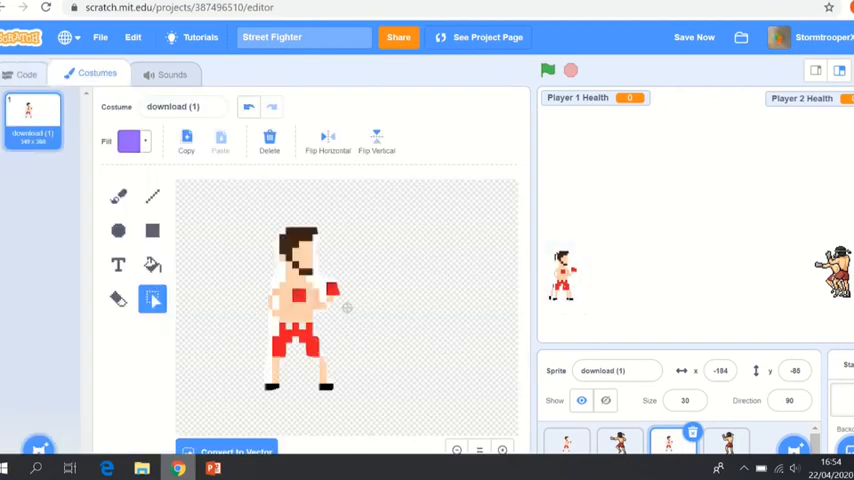
click(28, 72)
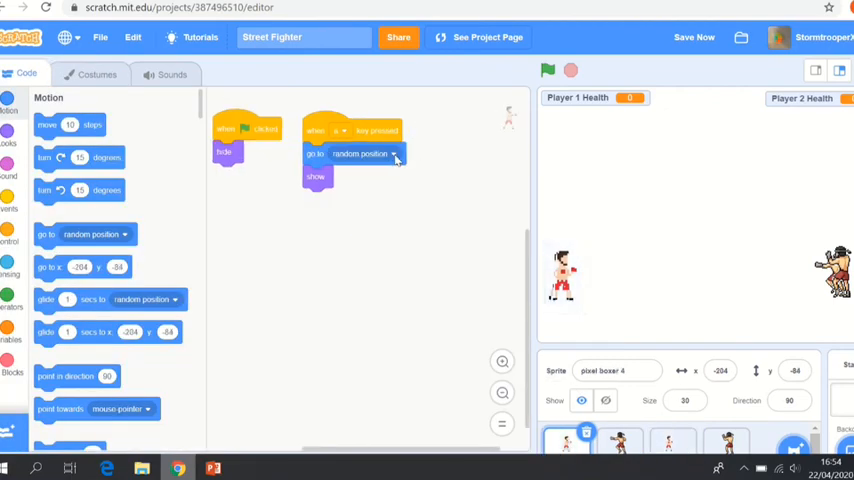
click(392, 152)
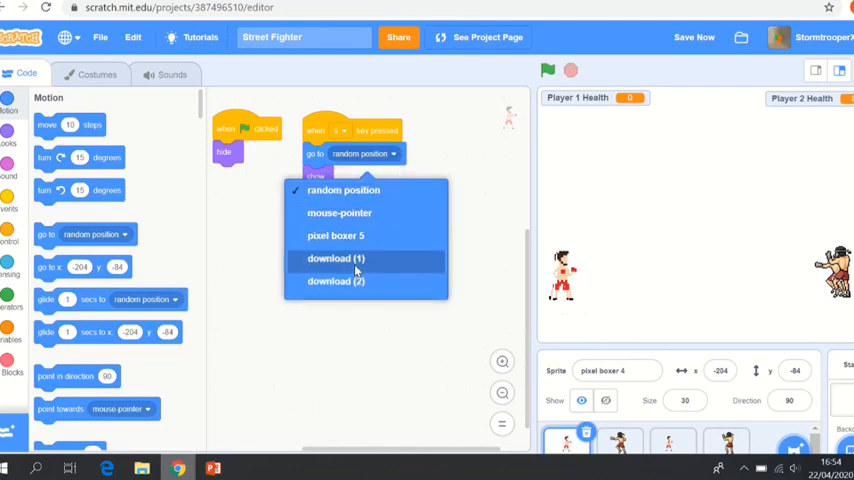
click(336, 258)
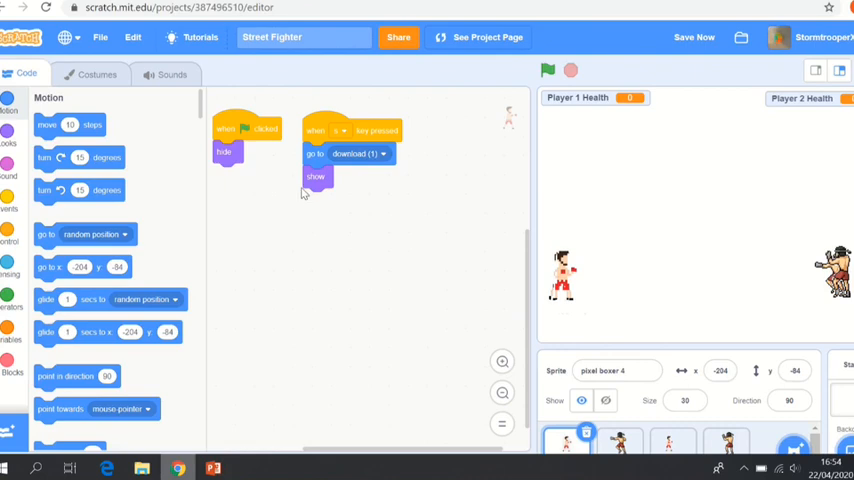
mouse_move(324, 204)
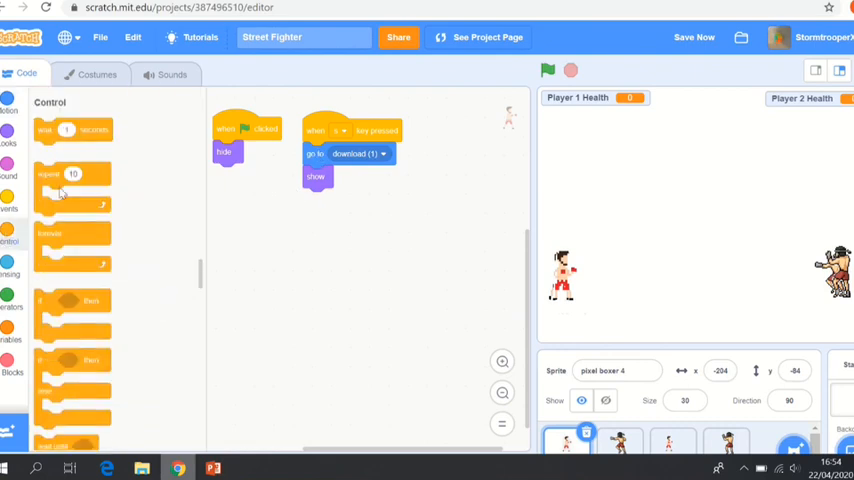
drag(72, 124, 336, 200)
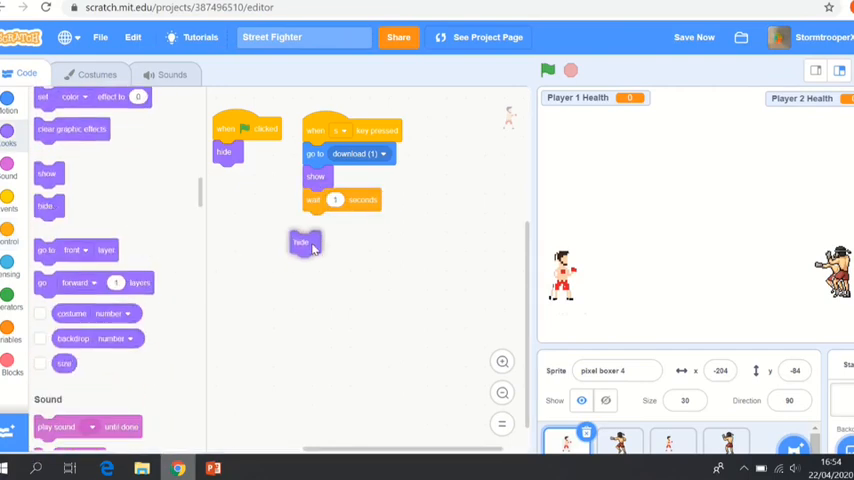
drag(300, 242, 316, 222)
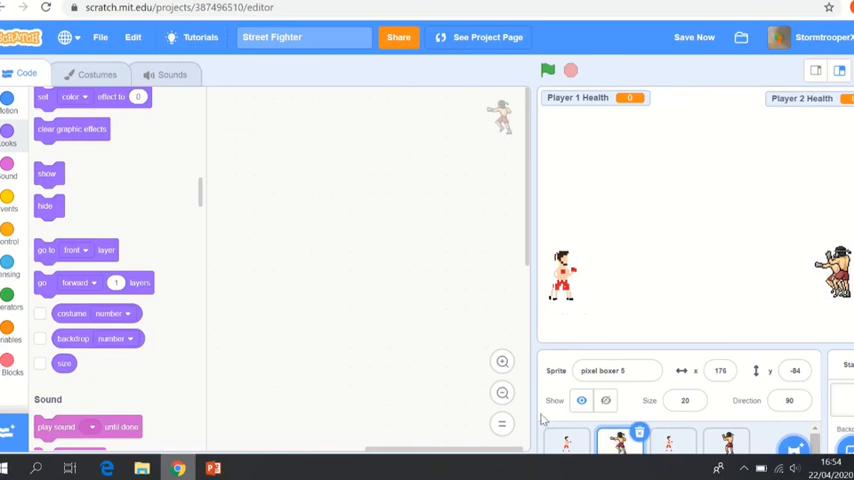
mouse_move(84, 192)
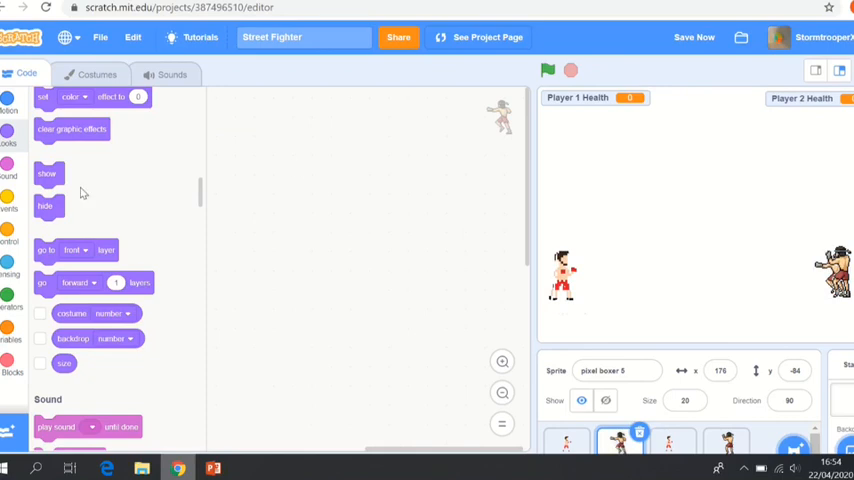
Make pixel boxer 5 hide when the green flag is clicked
click(8, 208)
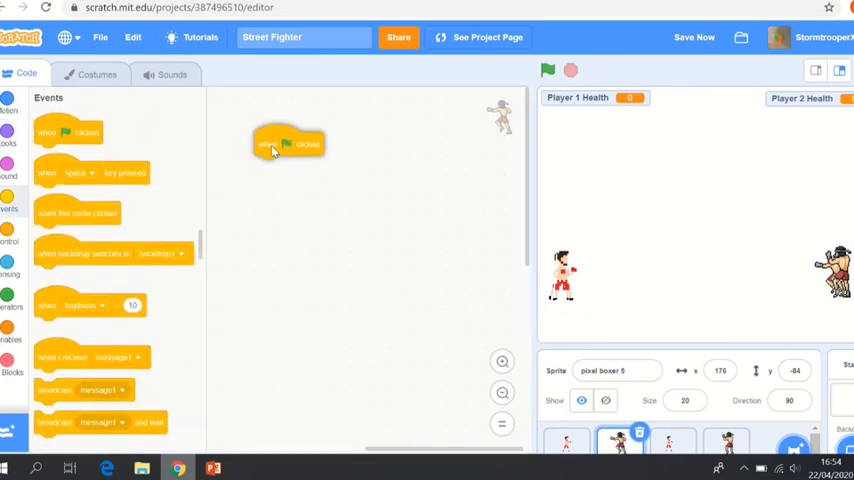
drag(288, 144, 248, 118)
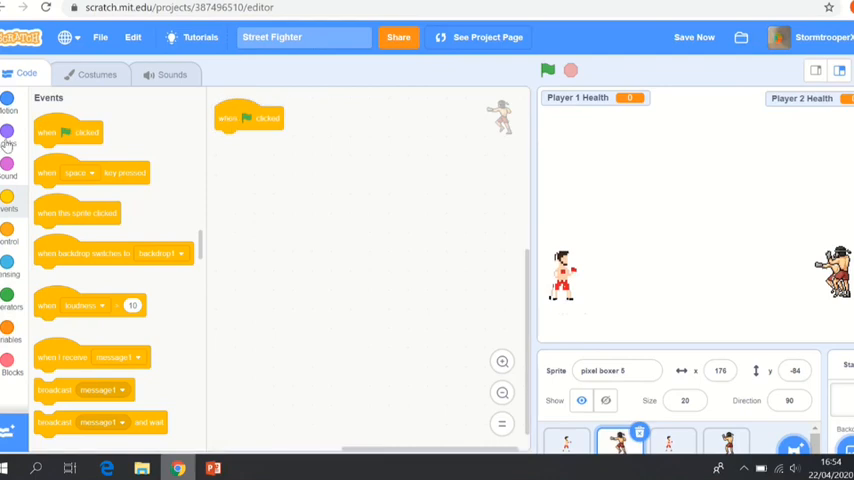
click(8, 144)
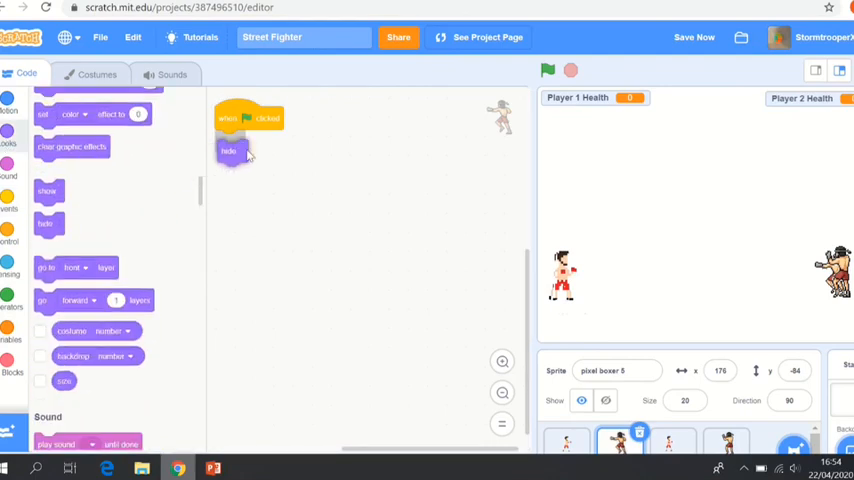
drag(228, 152, 224, 140)
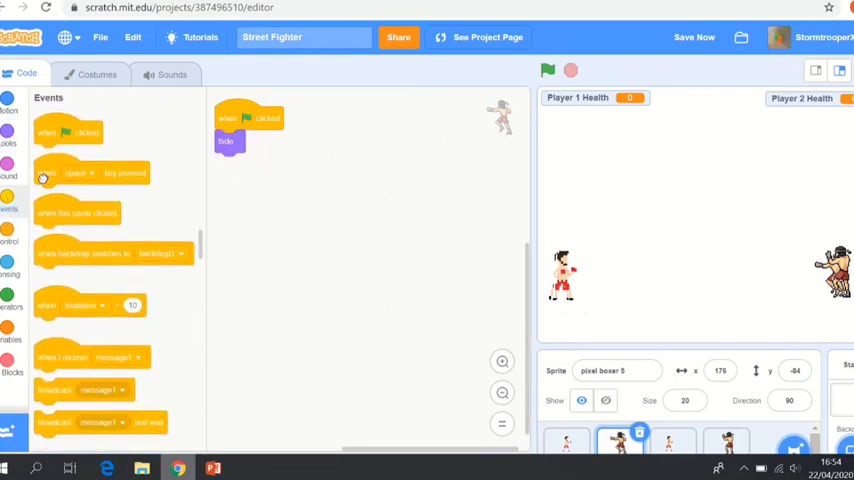
Add a key-press script that sends pixel boxer 5 to download (2)
drag(90, 172, 370, 118)
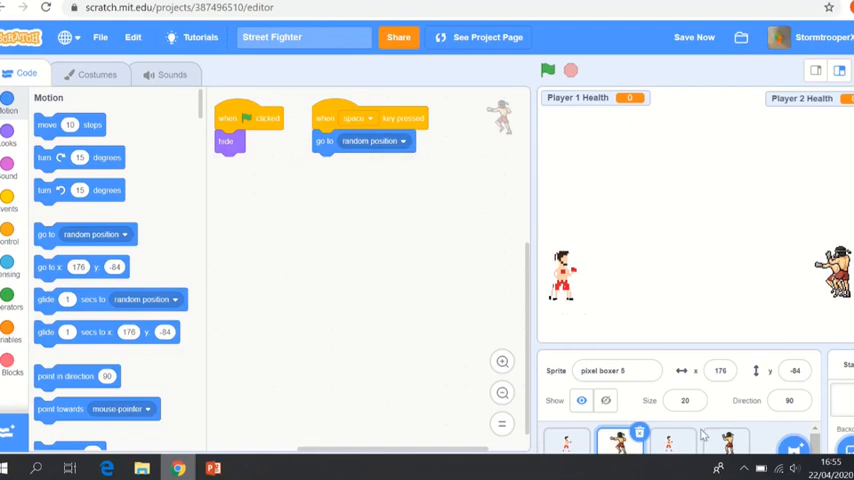
click(96, 74)
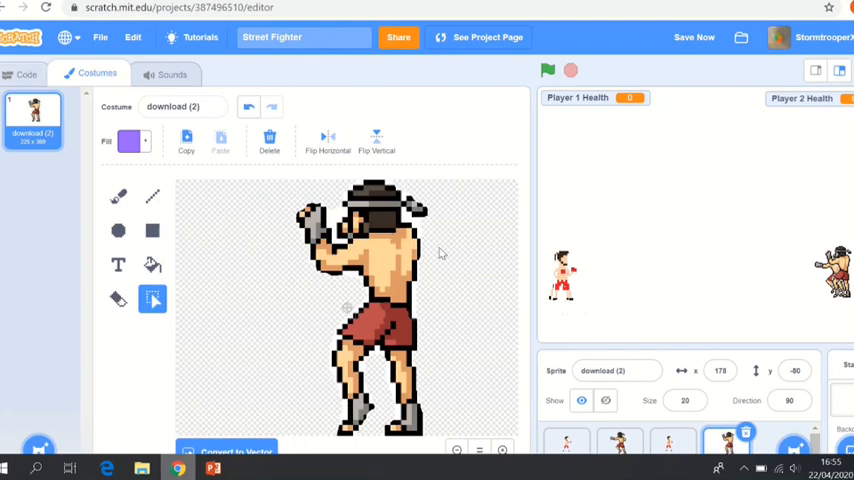
click(620, 444)
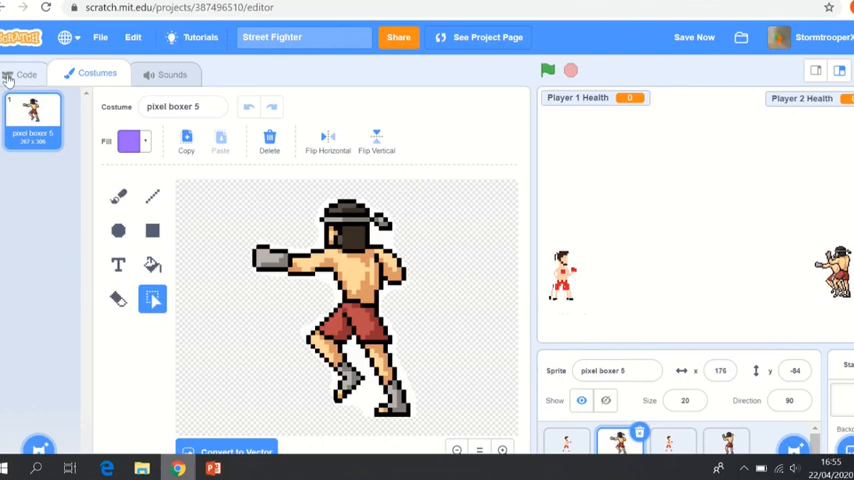
click(26, 72)
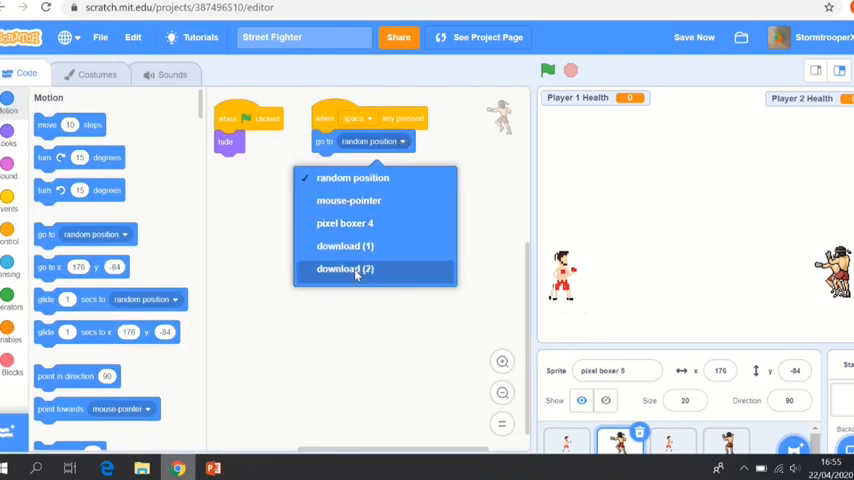
click(344, 268)
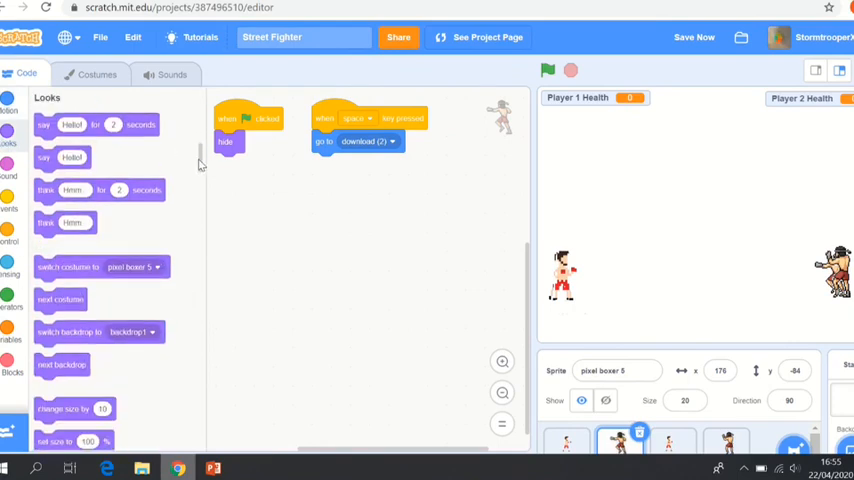
After the go-to, show pixel boxer 5, wait 1 second, then hide
scroll(down, 3)
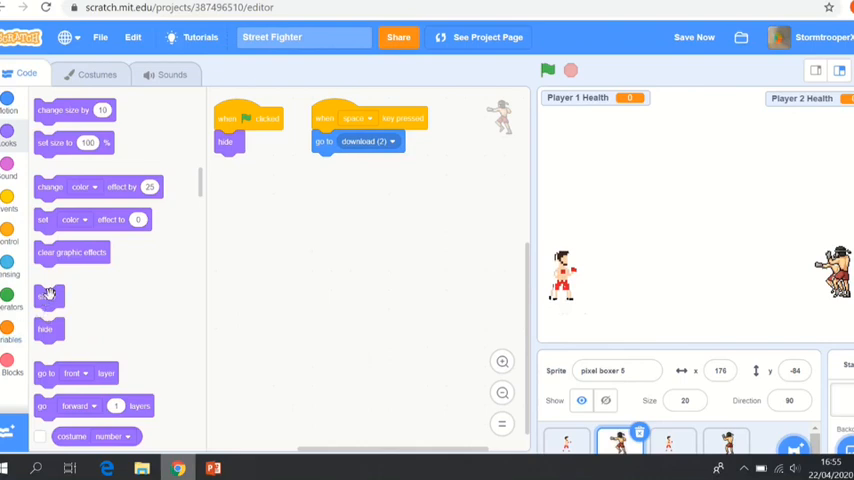
drag(48, 296, 326, 164)
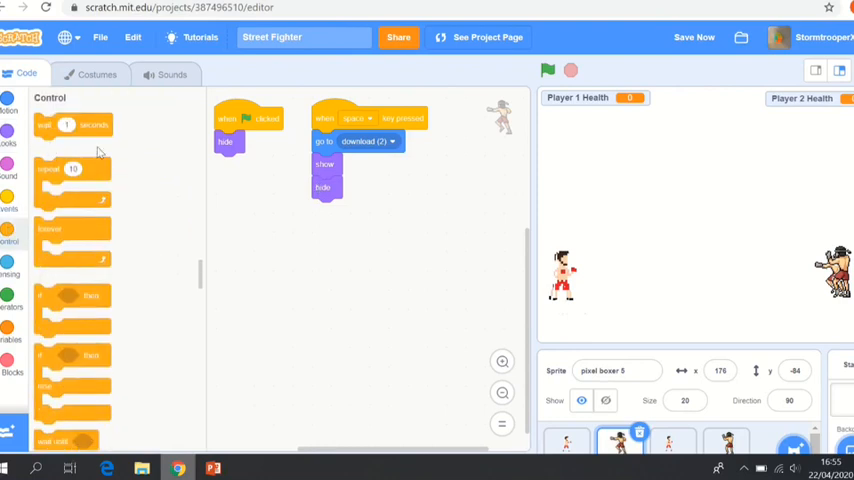
drag(72, 124, 328, 188)
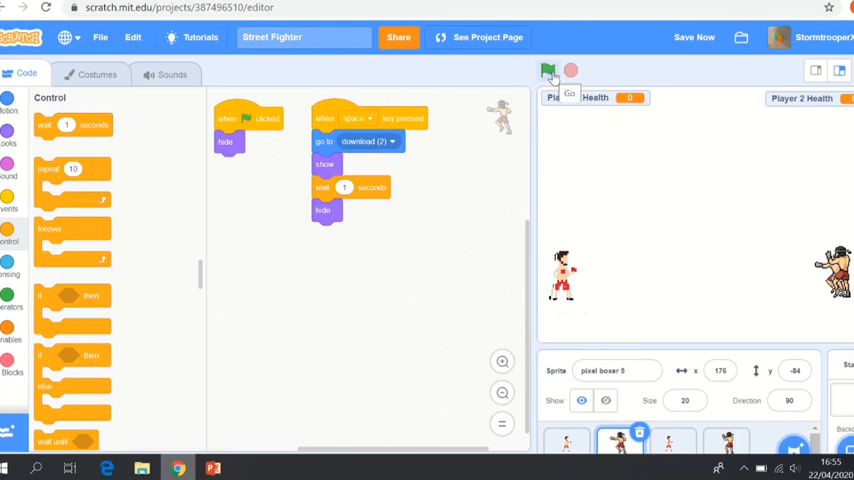
Test-run the game with the green flag, then switch to download (1)'s scripts
click(548, 72)
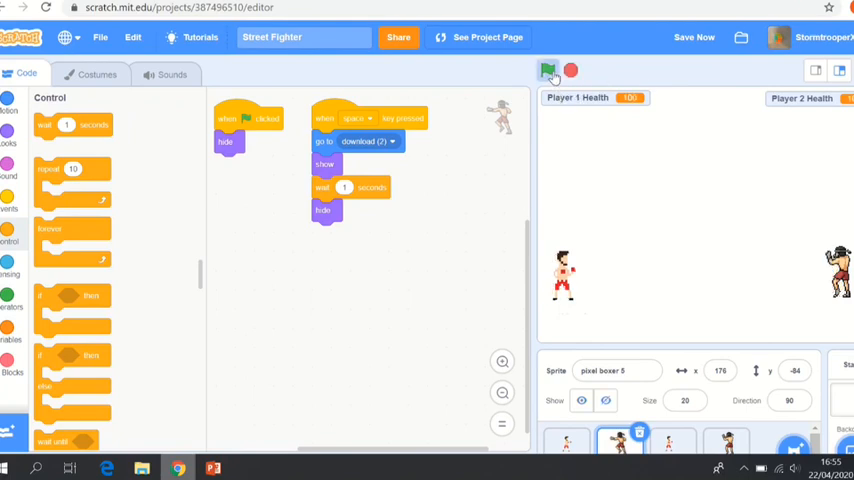
click(548, 70)
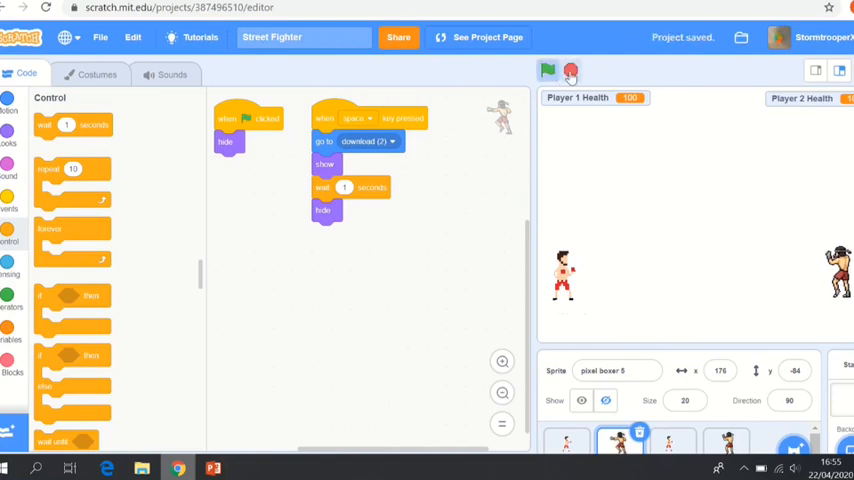
click(570, 72)
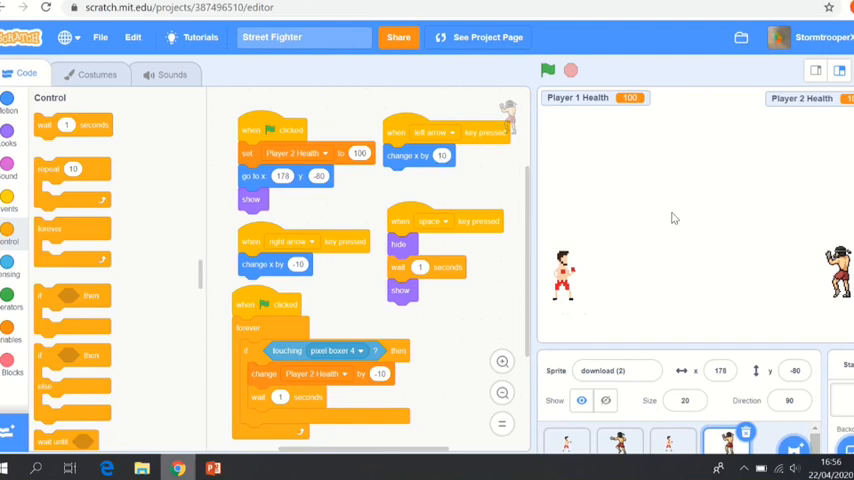
mouse_move(654, 212)
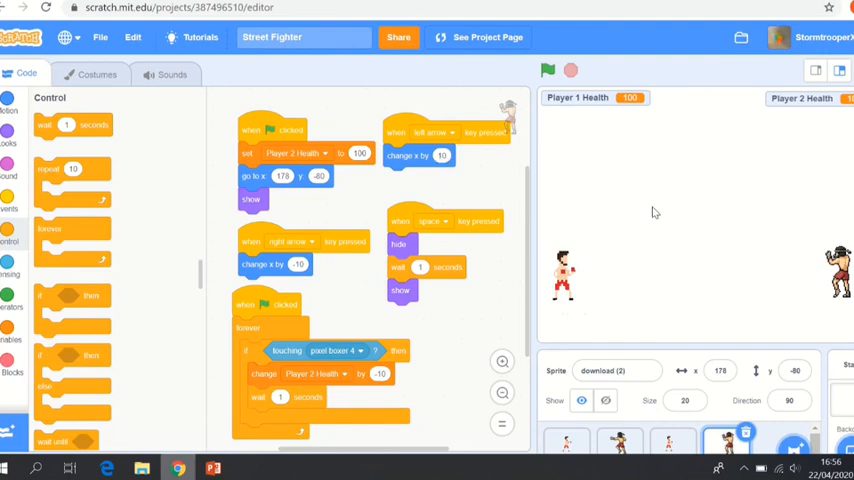
mouse_move(578, 228)
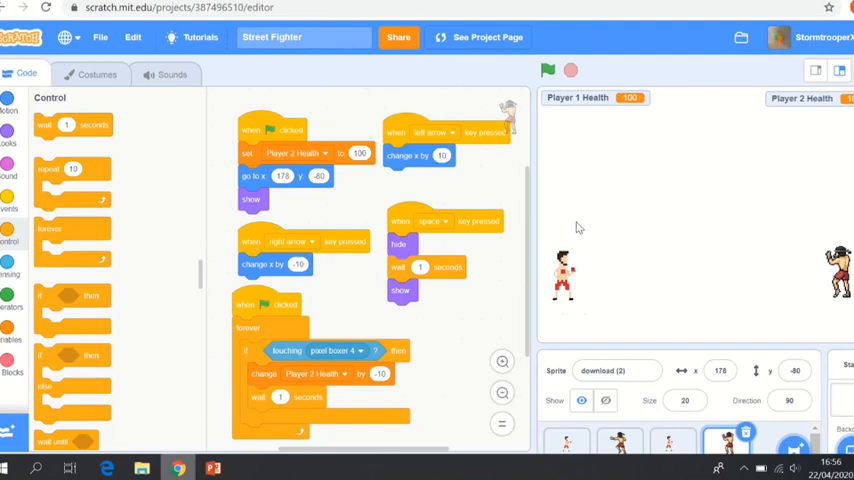
click(298, 264)
text(10)
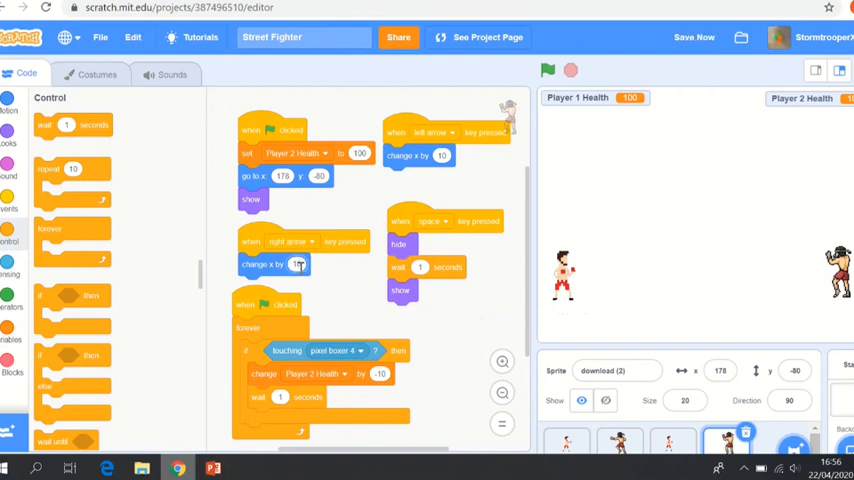
click(440, 156)
text(-10)
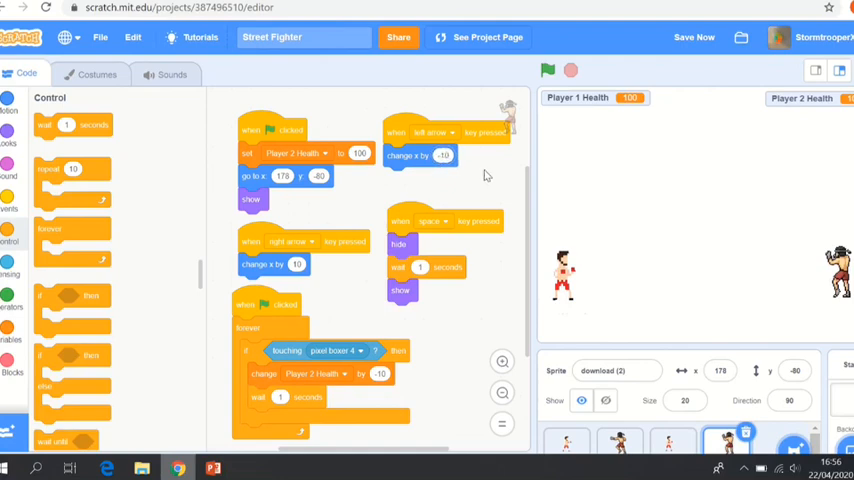
click(548, 70)
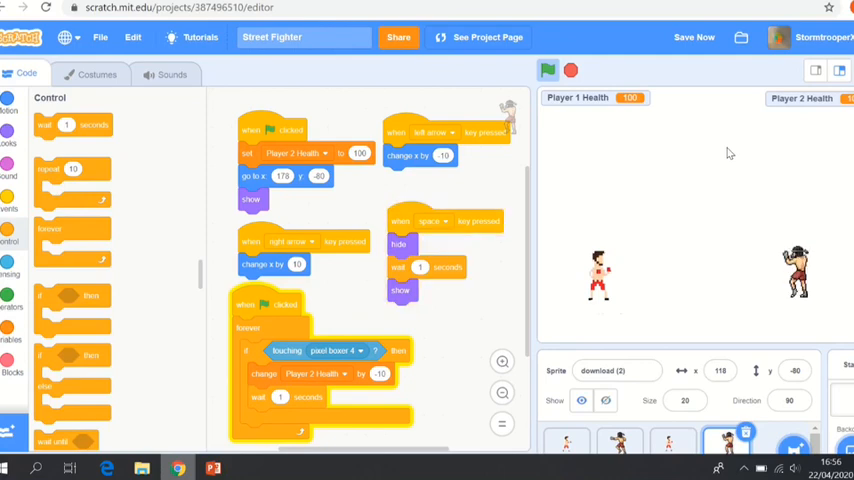
mouse_move(660, 188)
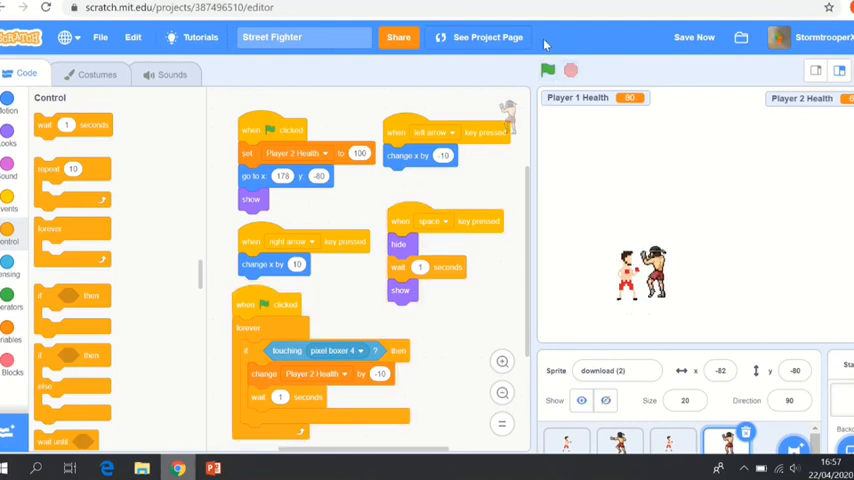
Run the green flag to test the second boxer's Player 2 Health -10 touching loop
click(572, 70)
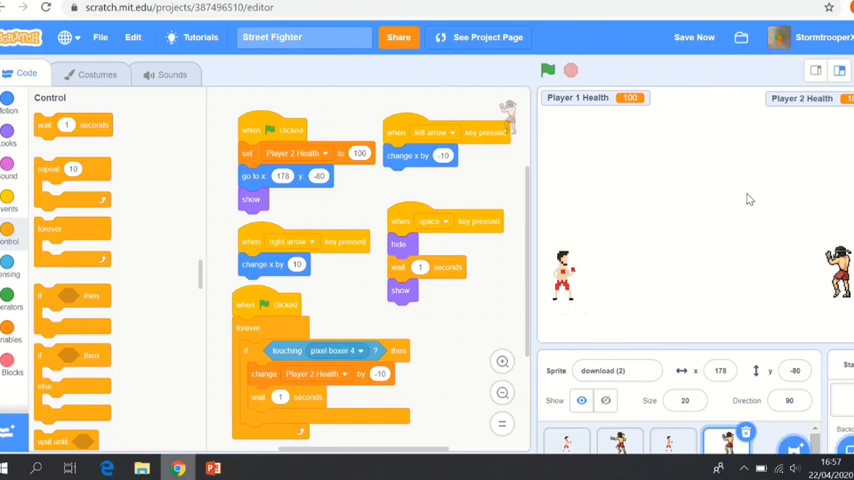
mouse_move(528, 280)
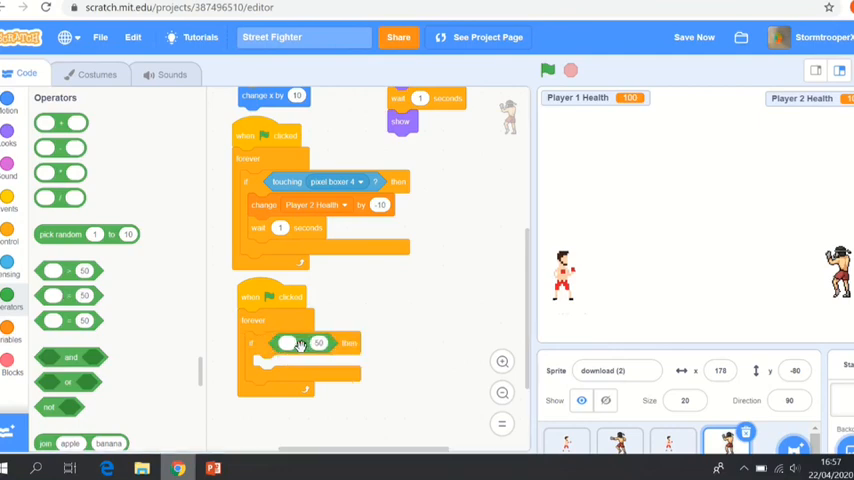
Build the check Player 1 Health = 0 then hide inside the second boxer's forever loop
click(318, 344)
text(1)
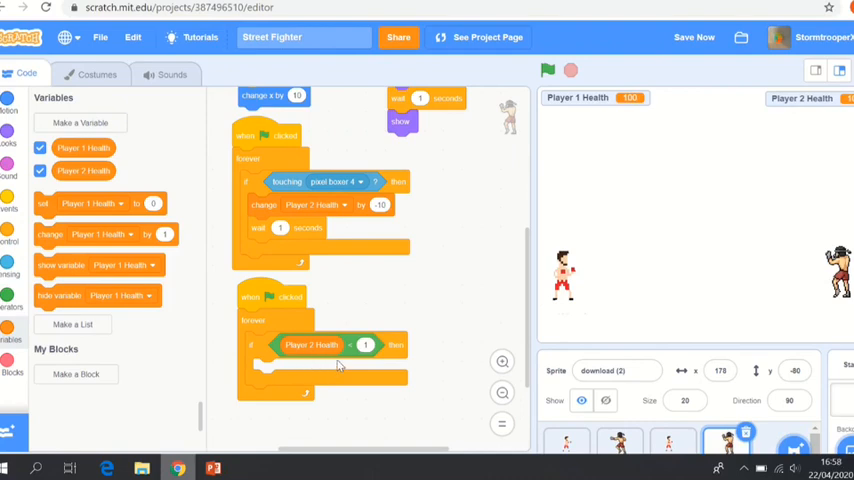
mouse_move(348, 416)
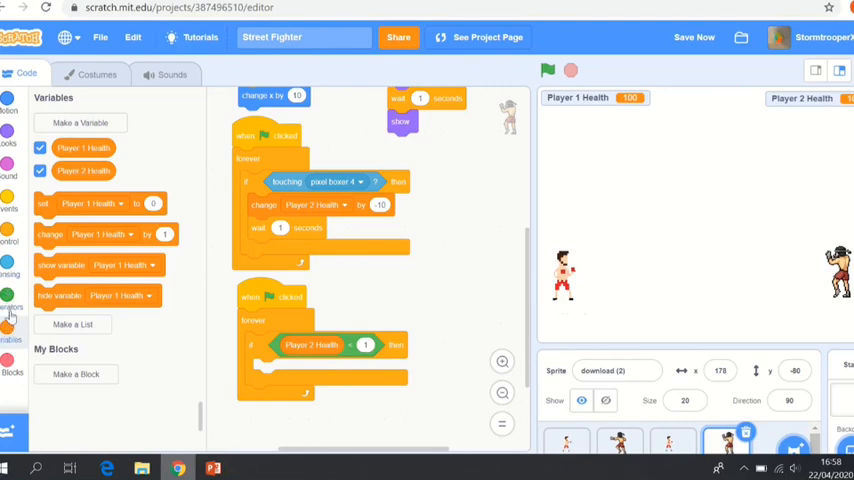
click(692, 36)
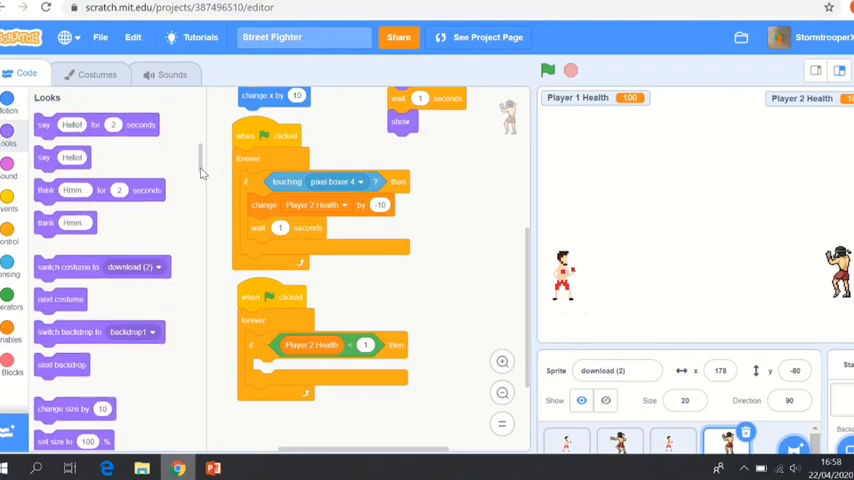
scroll(down, 3)
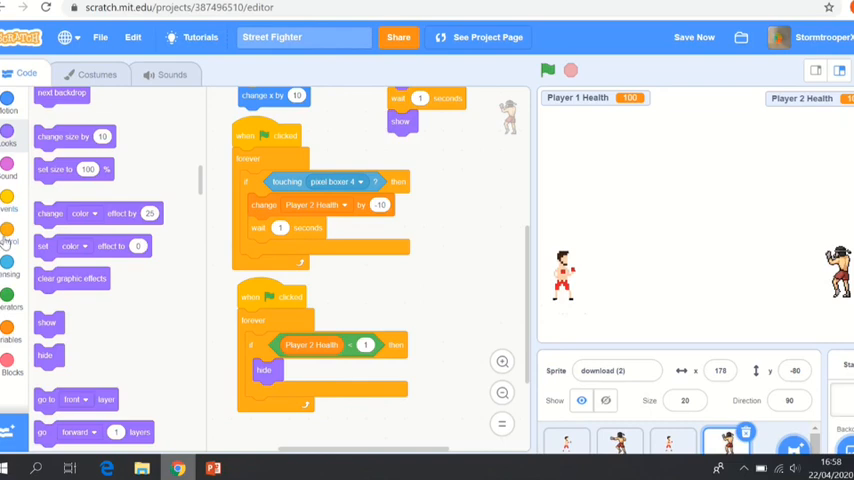
click(12, 236)
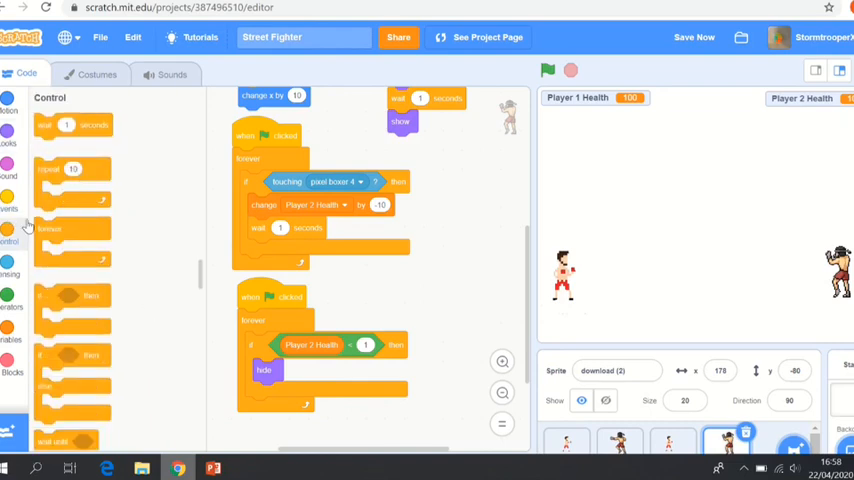
scroll(down, 3)
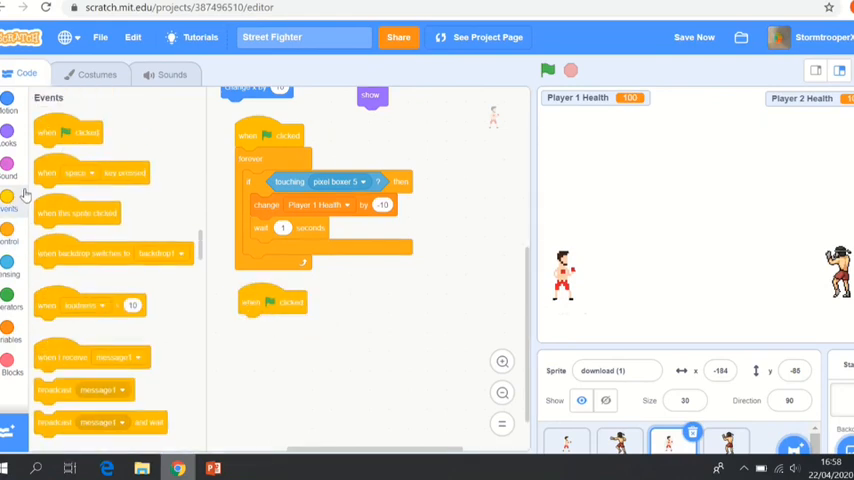
mouse_move(72, 232)
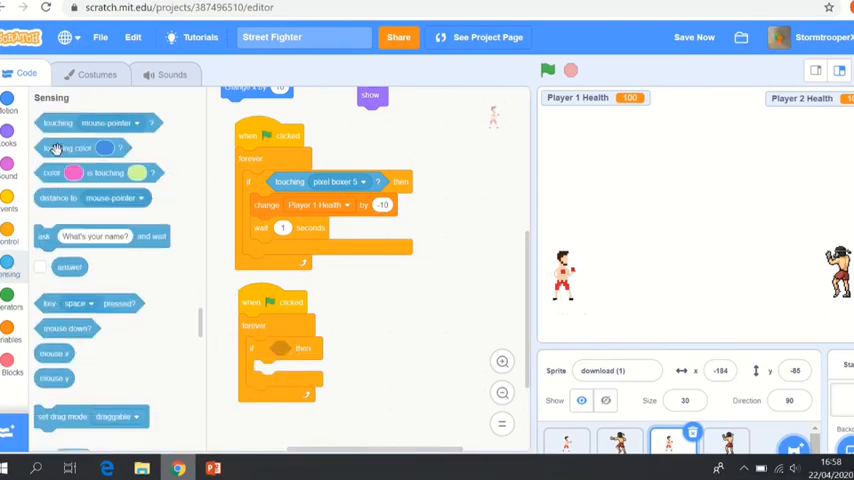
mouse_move(8, 288)
text(1)
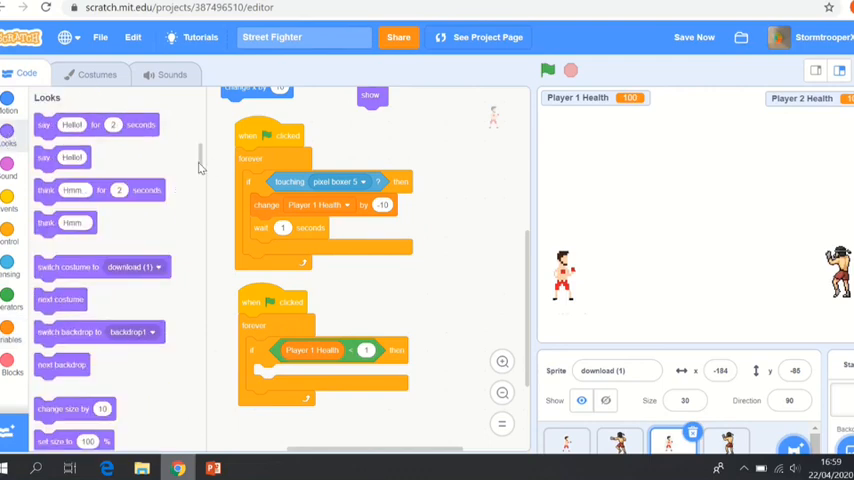
Gather the control blocks for download (1)'s Player 1 Health = 0 hide loop
scroll(down, 3)
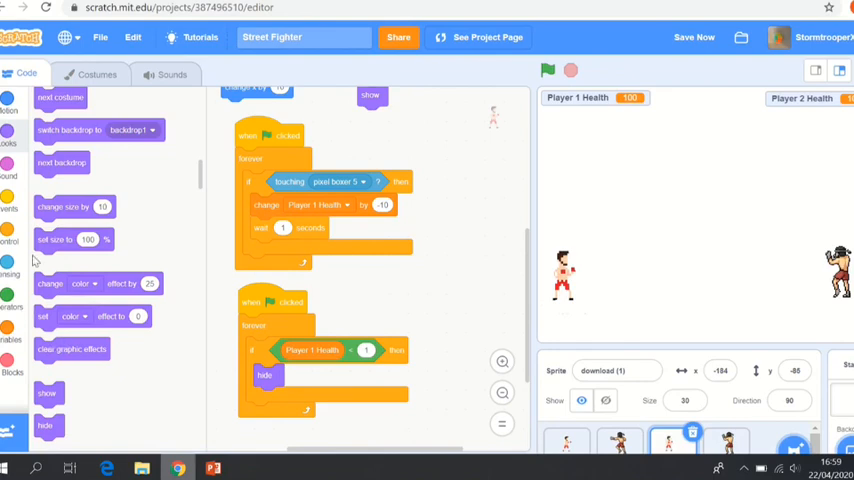
click(12, 240)
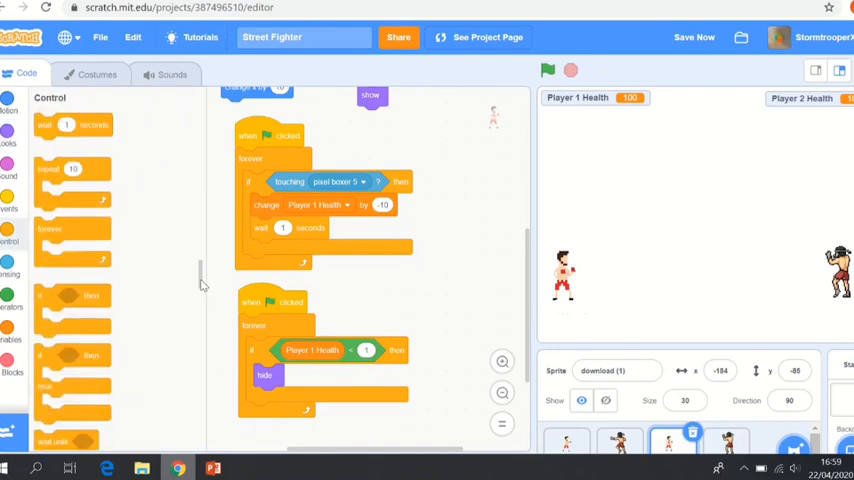
scroll(down, 3)
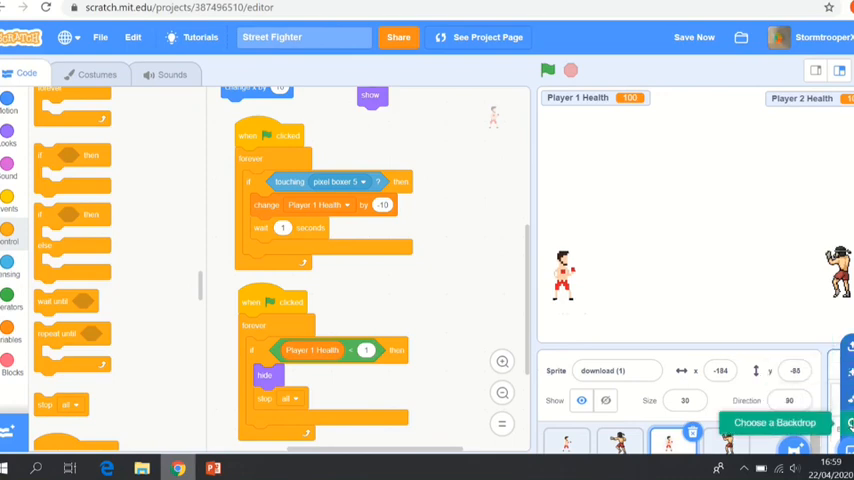
Browse the backdrop library down to the brick wall backdrop
click(776, 422)
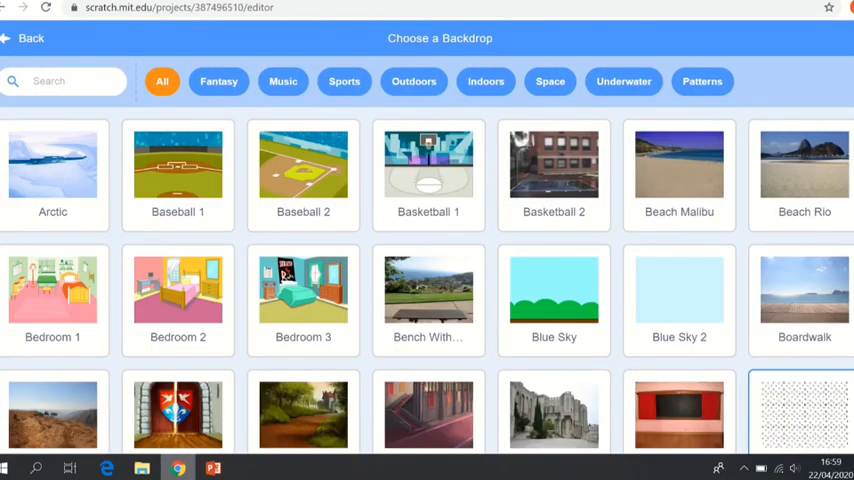
scroll(down, 3)
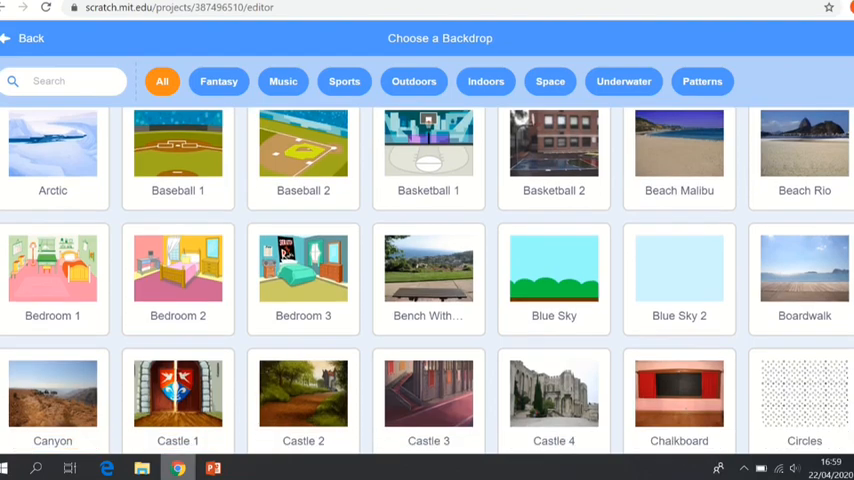
scroll(down, 3)
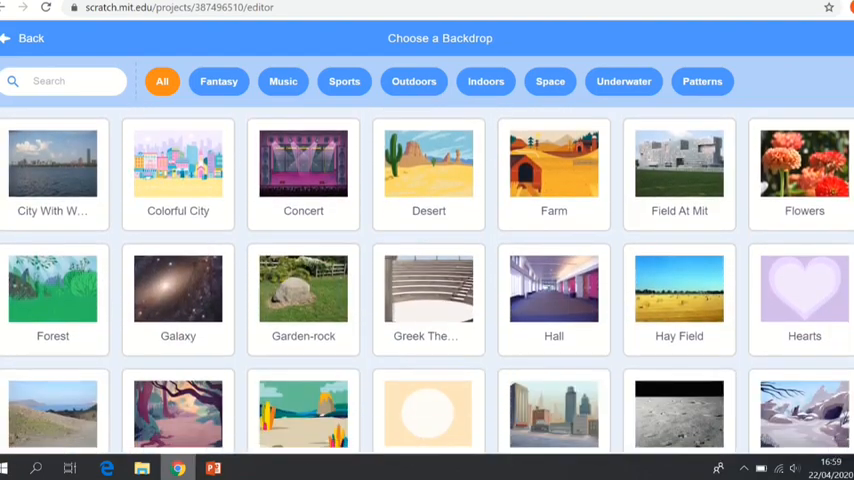
scroll(down, 3)
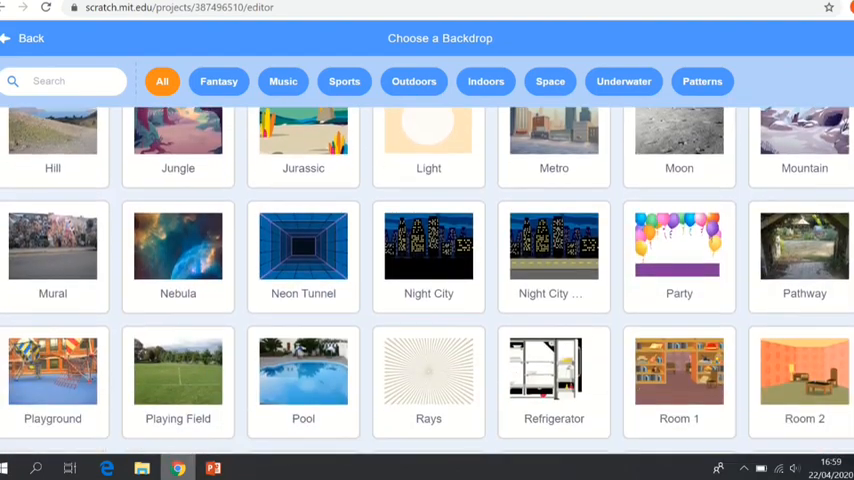
scroll(down, 3)
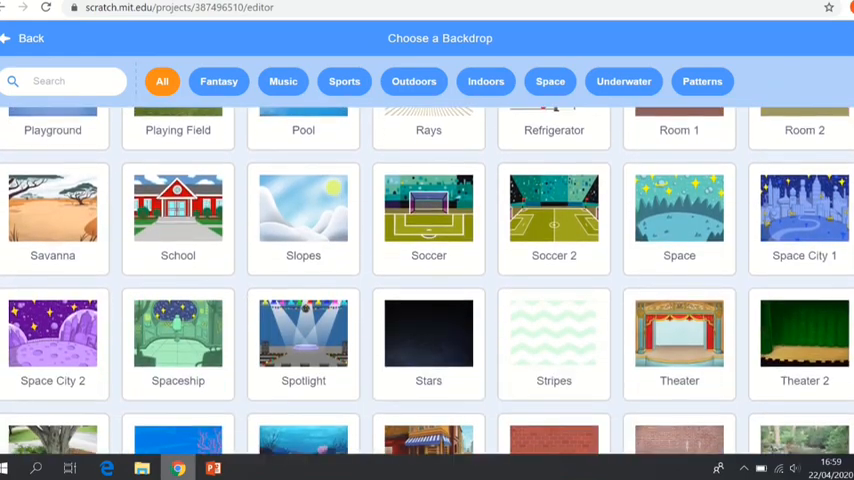
scroll(down, 3)
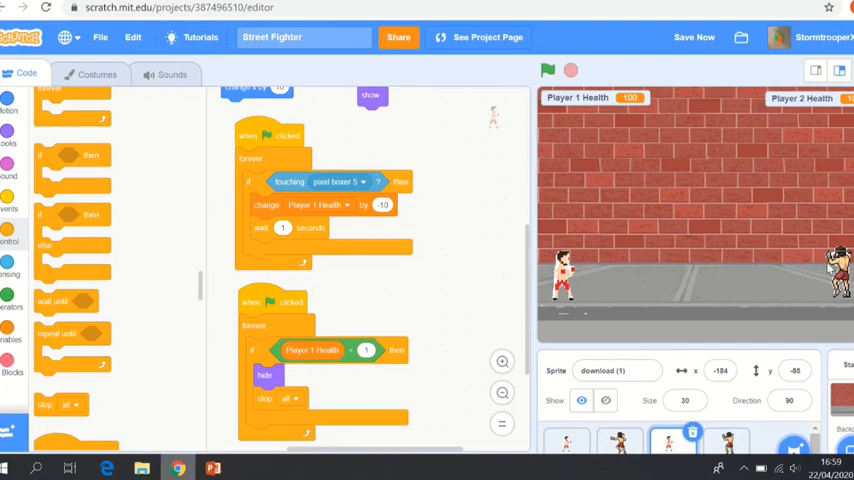
mouse_move(604, 240)
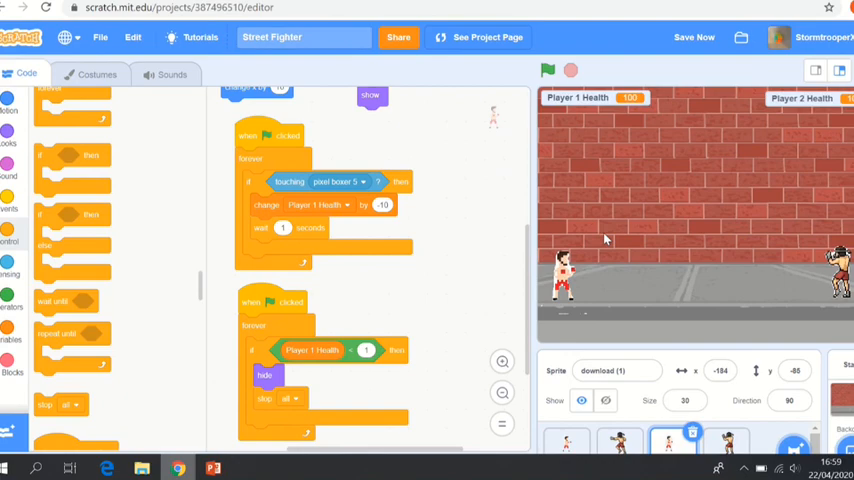
mouse_move(748, 384)
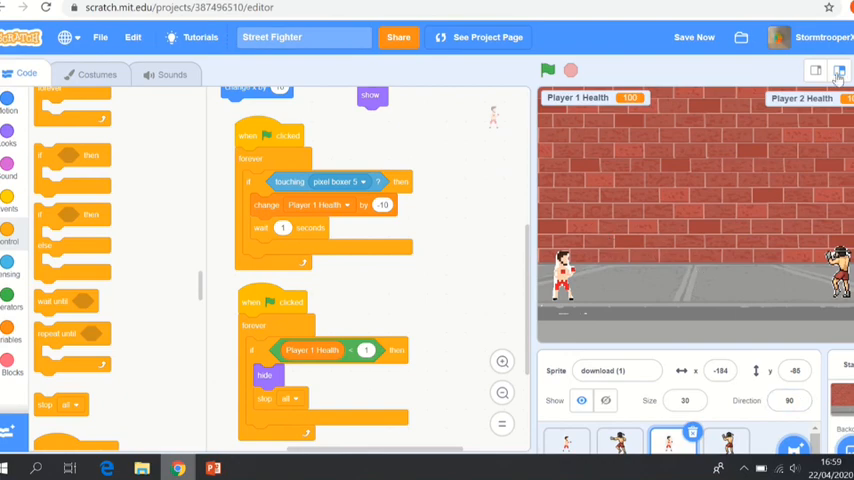
Play the game full screen until Player 2 Health hits 0, then leave full screen
click(840, 72)
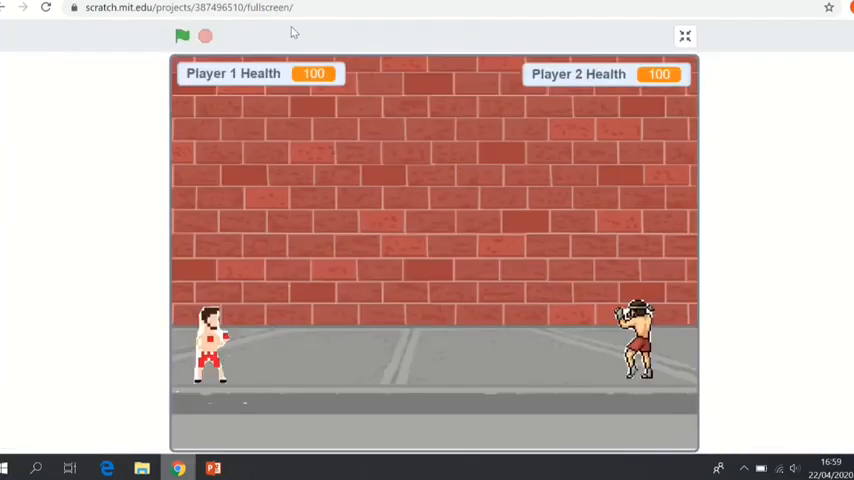
click(182, 36)
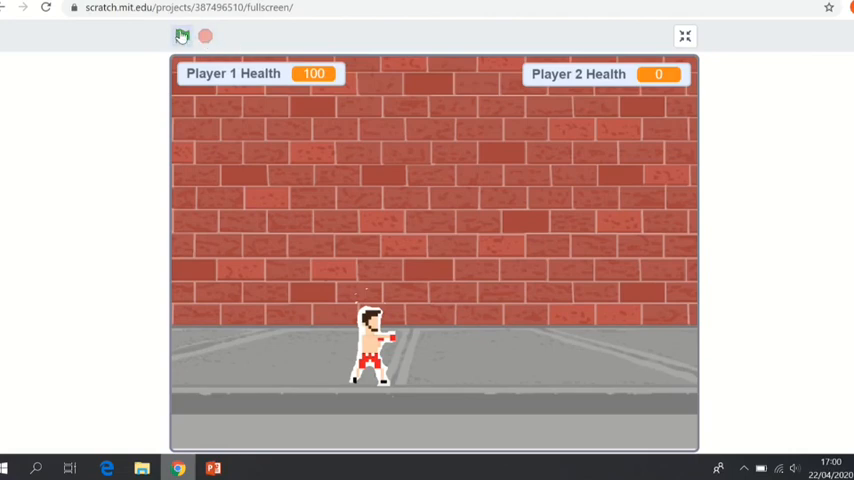
click(182, 36)
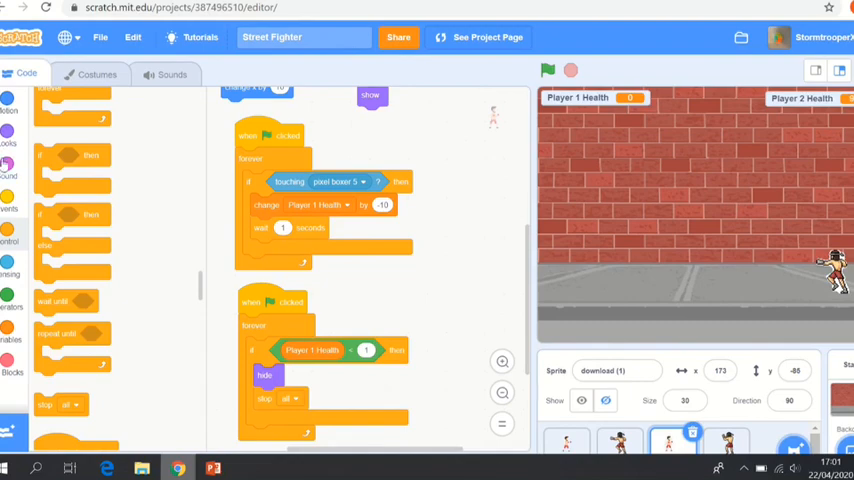
Switch the second boxer's hide check to Player 2 Health = 0 and retest full screen
click(8, 142)
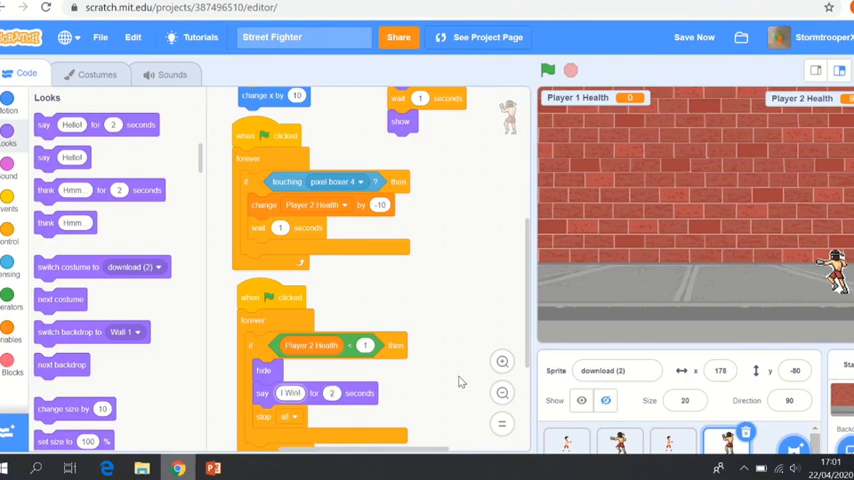
mouse_move(688, 196)
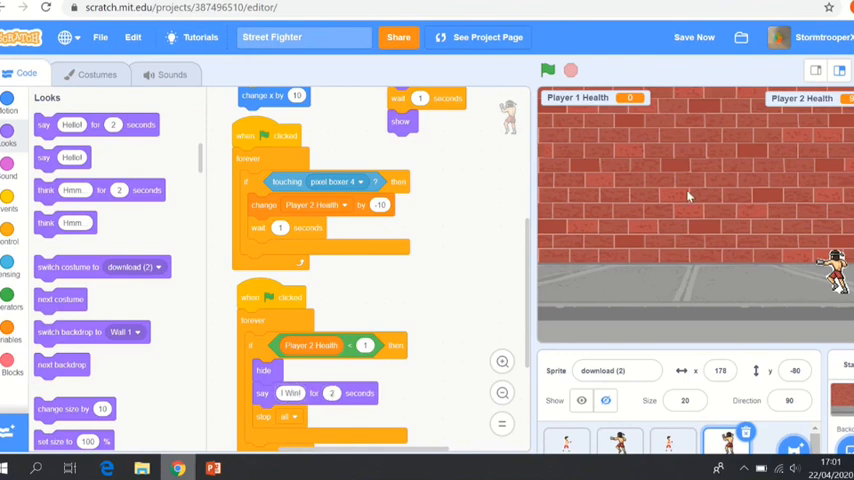
click(840, 72)
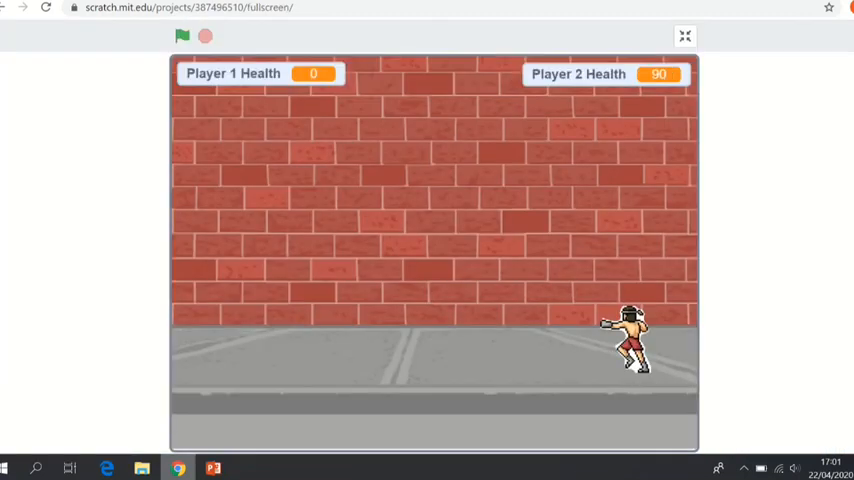